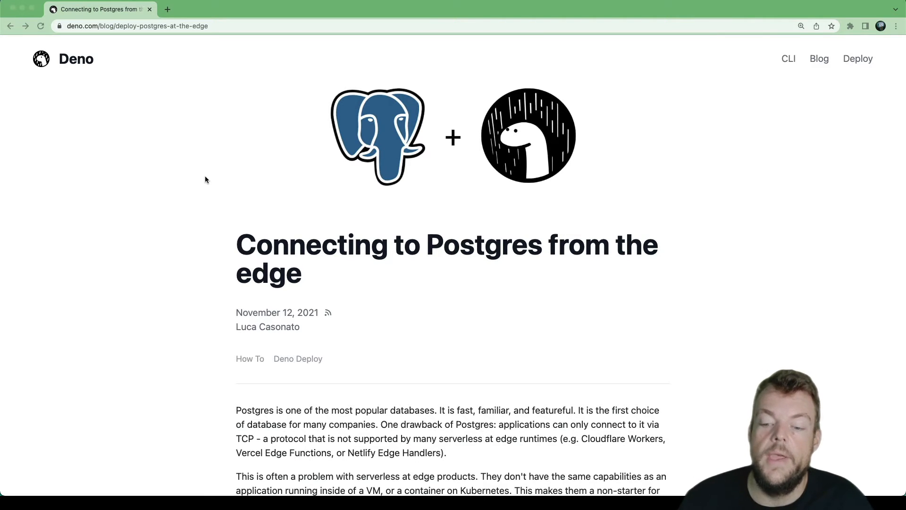
# Step: Run 'supabase functions new postgres-on-the-edge' to scaffold the new edge function
pyautogui.scroll(-3)
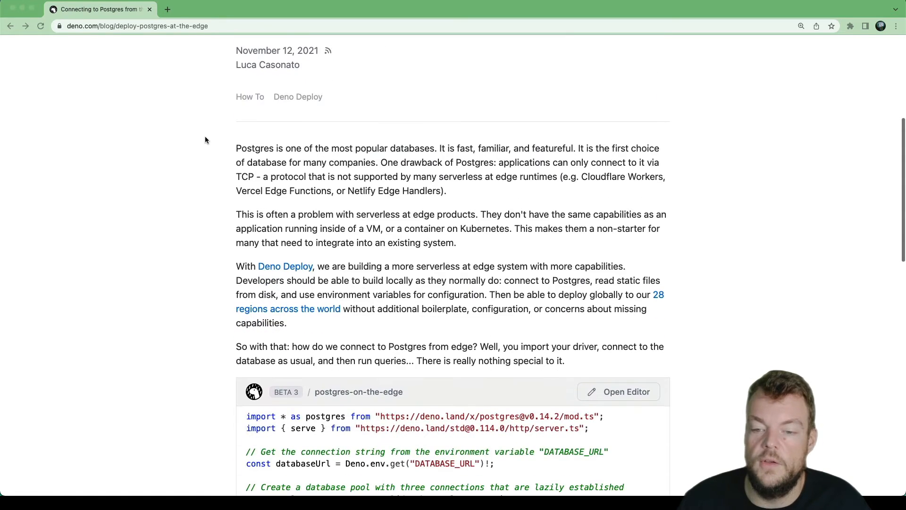
pyautogui.scroll(-3)
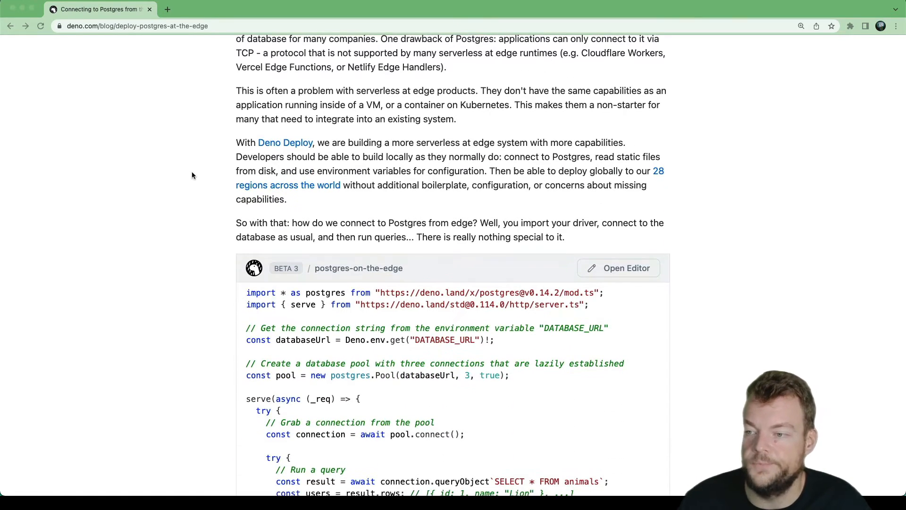
pyautogui.moveTo(398, 147)
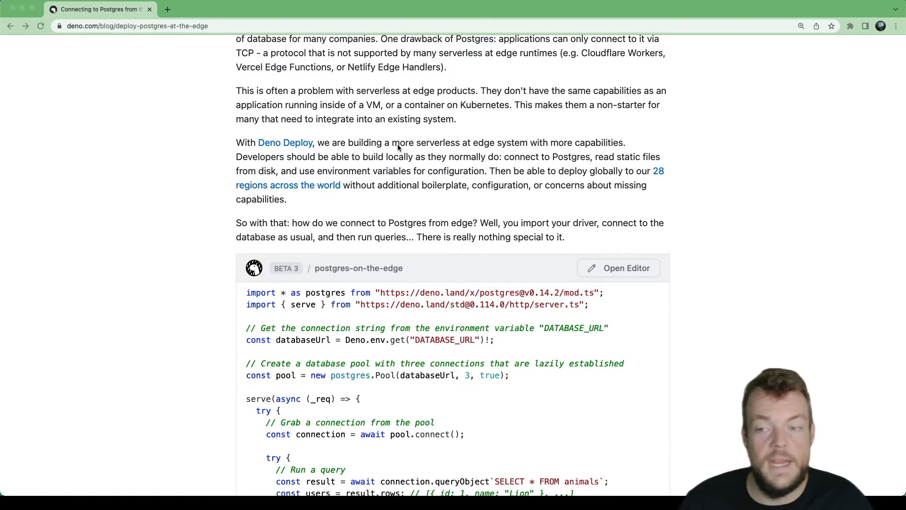
pyautogui.moveTo(494, 161)
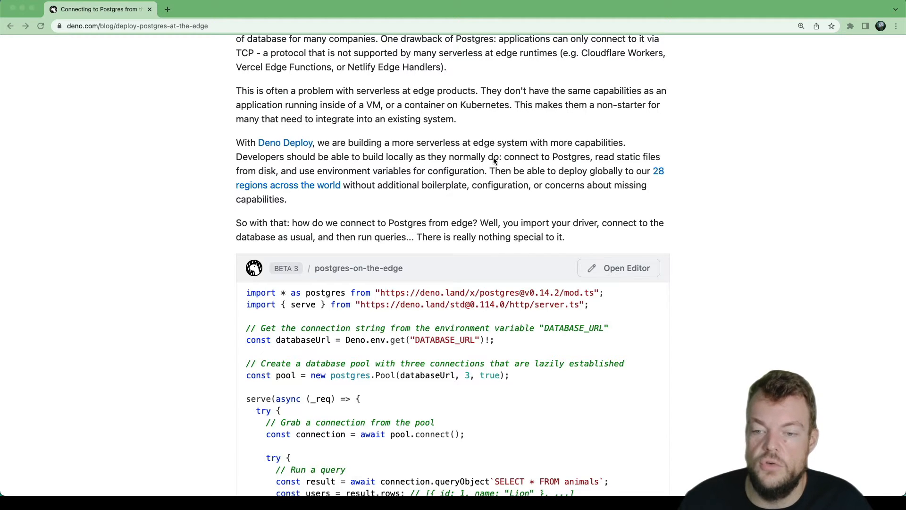
pyautogui.moveTo(493, 198)
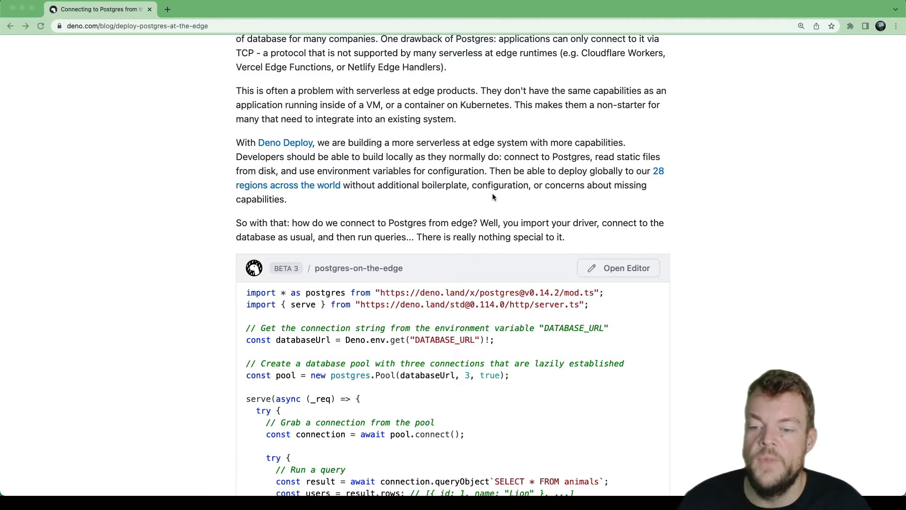
pyautogui.scroll(-3)
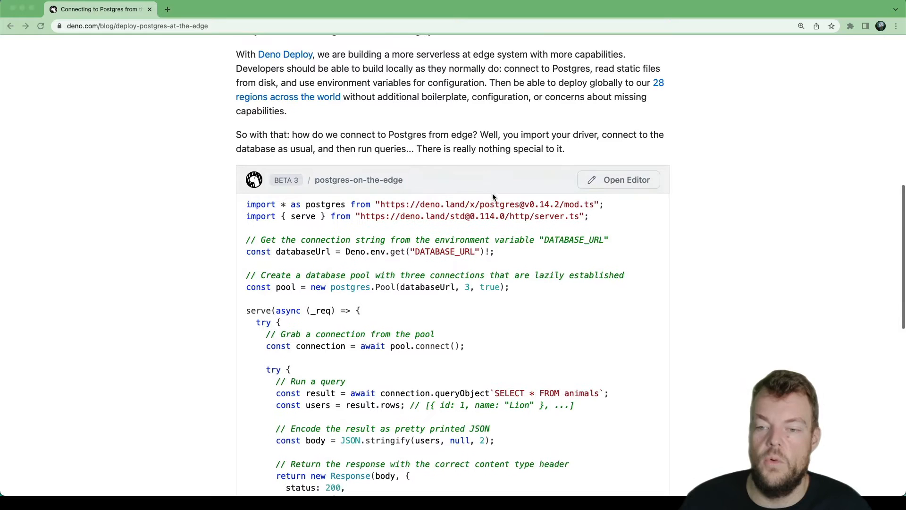
pyautogui.scroll(-3)
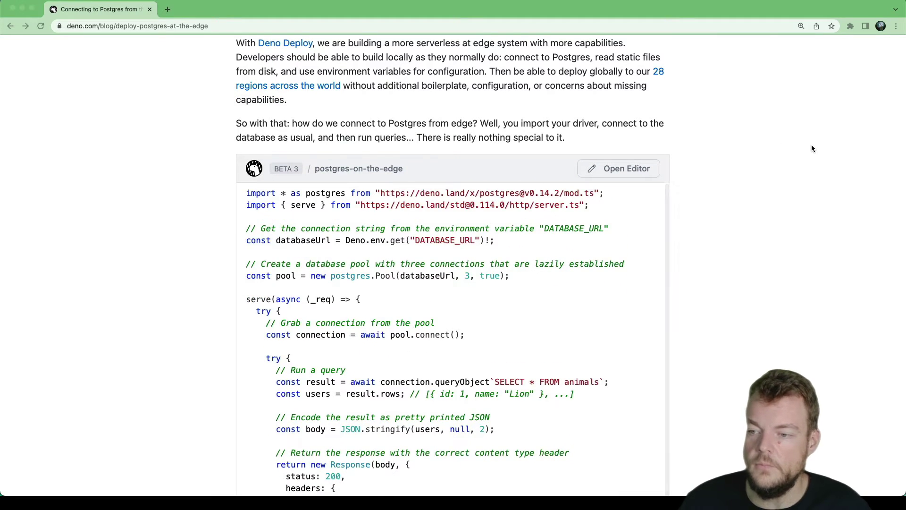
pyautogui.scroll(-3)
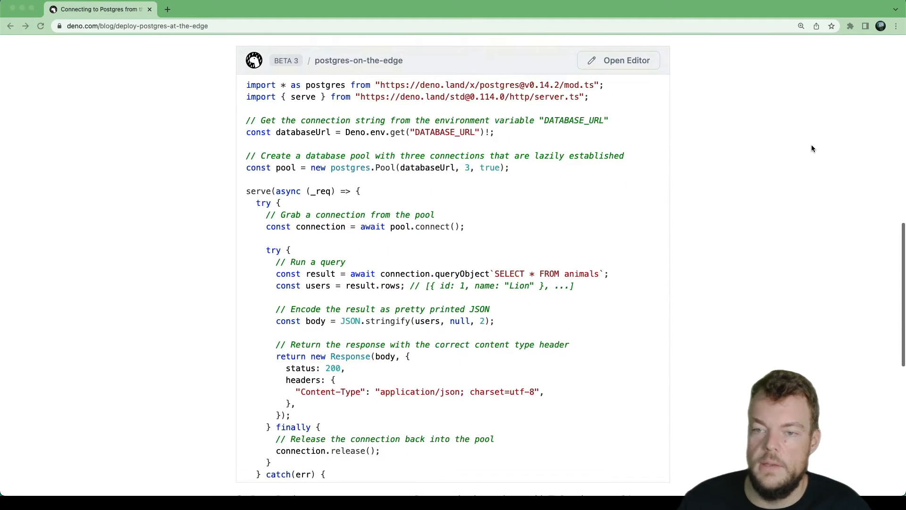
pyautogui.scroll(-3)
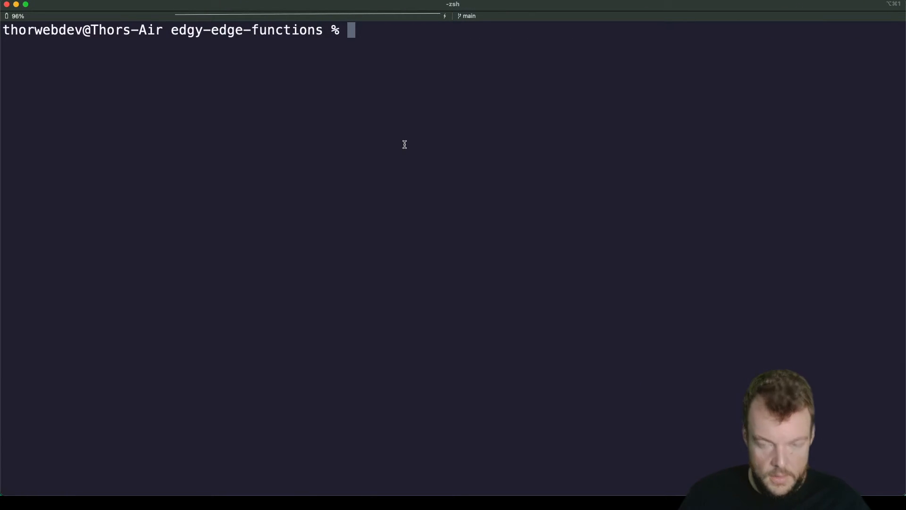
pyautogui.write('supabase')
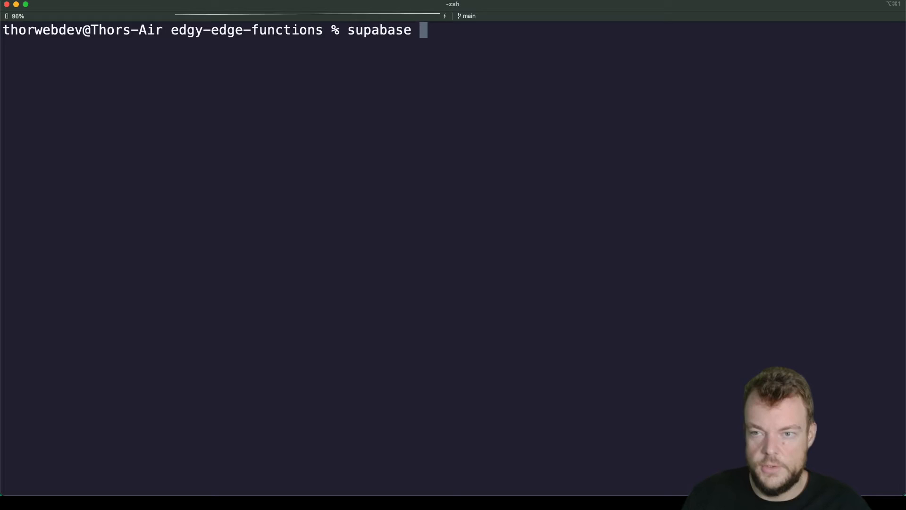
pyautogui.write('functions new postgre')
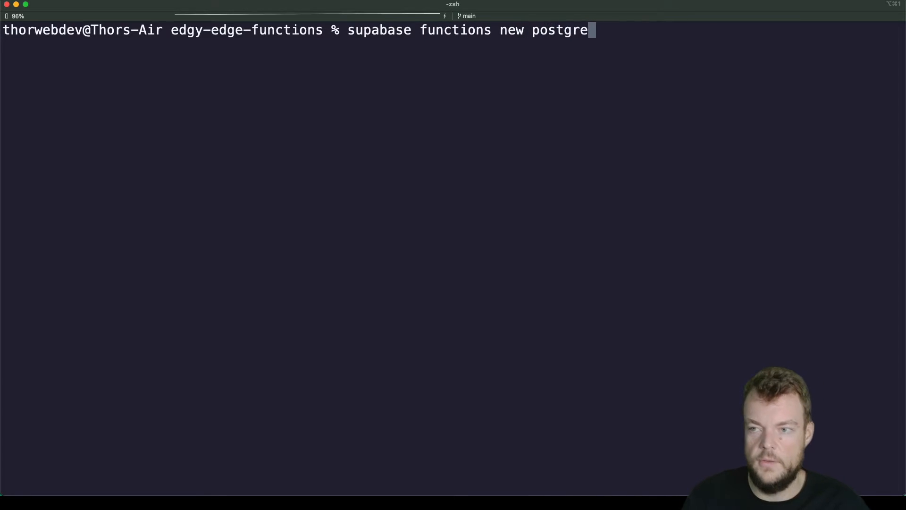
pyautogui.write('-o')
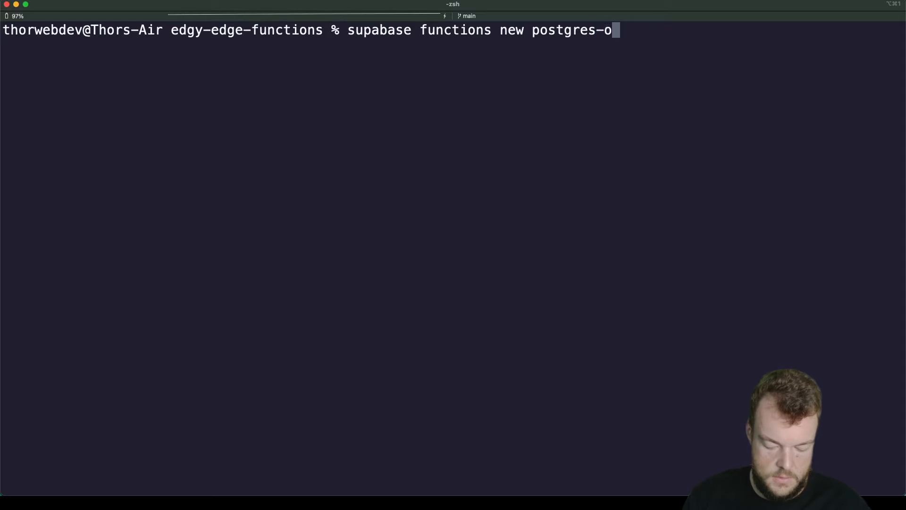
pyautogui.write('n-the-edge')
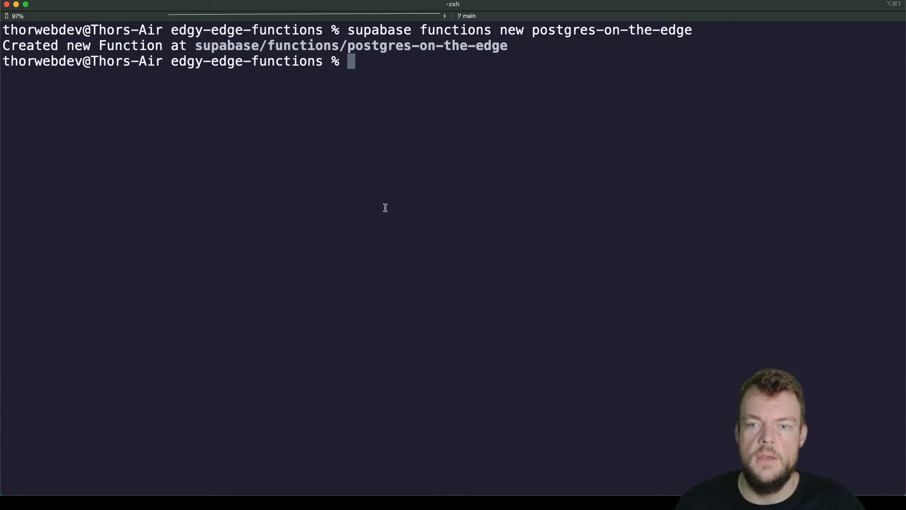
# Step: Open the project in Visual Studio Code with 'code .'
pyautogui.write('code .')
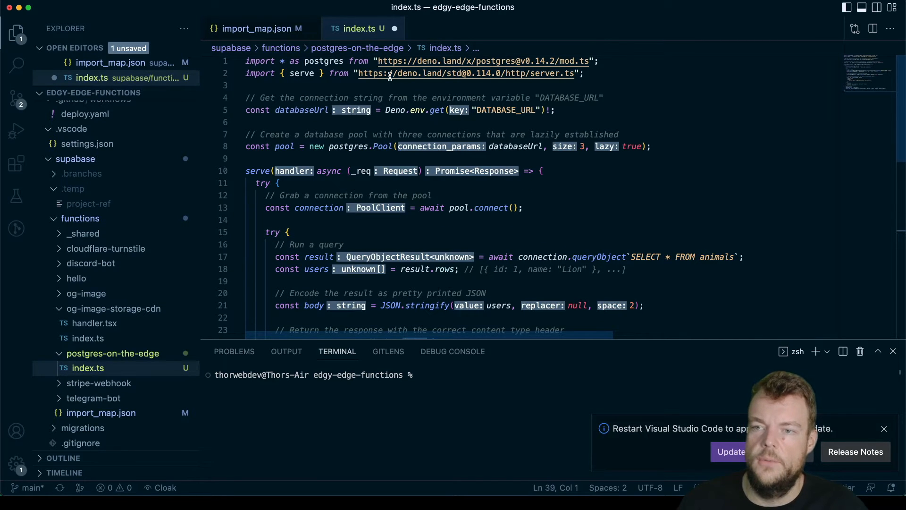
pyautogui.moveTo(358, 89)
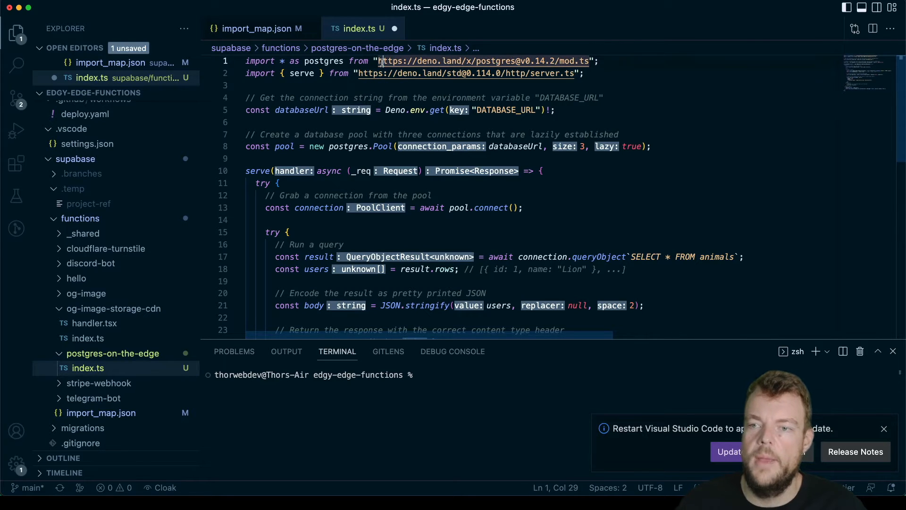
# Step: Select the postgres module URL on line 1 and check import_map.json's std/server 0.168.0 entry
pyautogui.moveTo(381, 61); pyautogui.dragTo(590, 61)
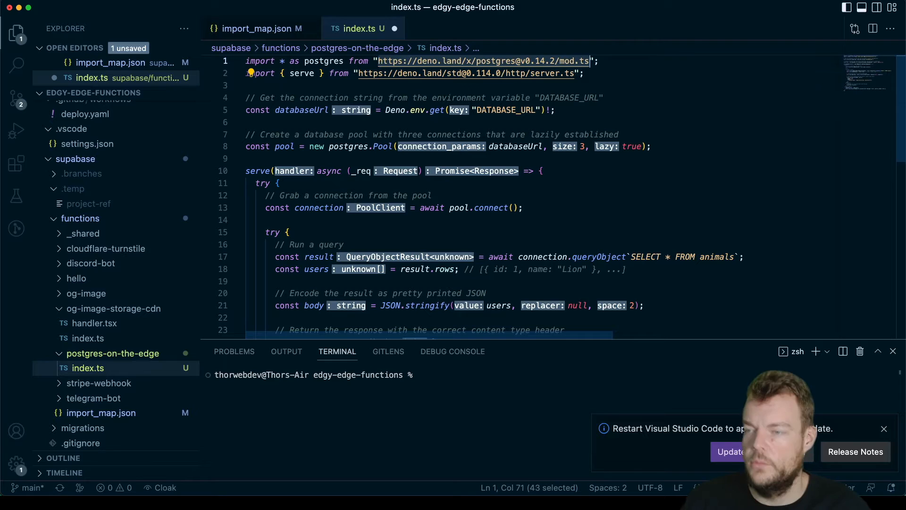
pyautogui.click(258, 29)
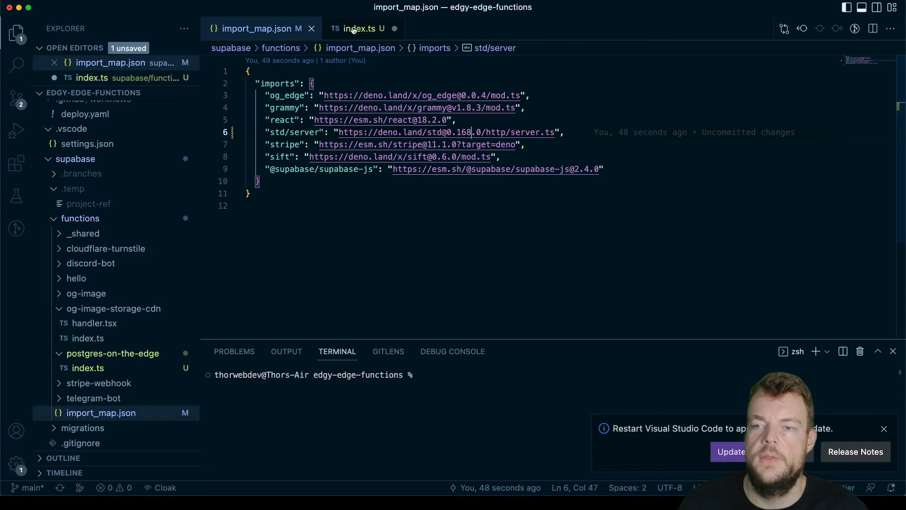
pyautogui.click(362, 28)
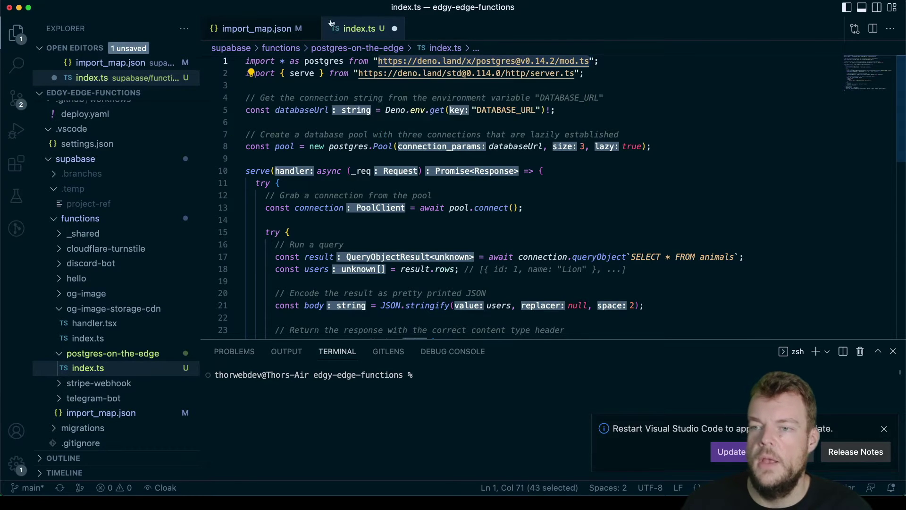
pyautogui.click(259, 29)
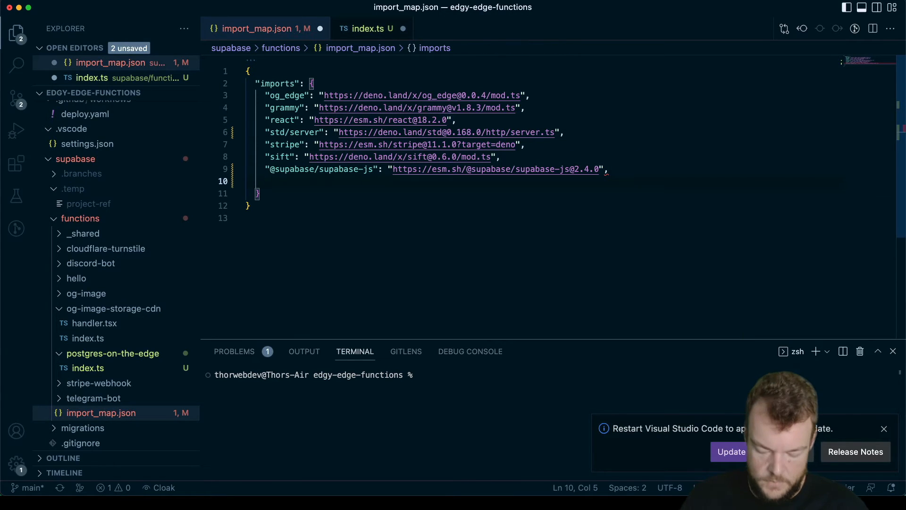
pyautogui.write('"postgres": "')
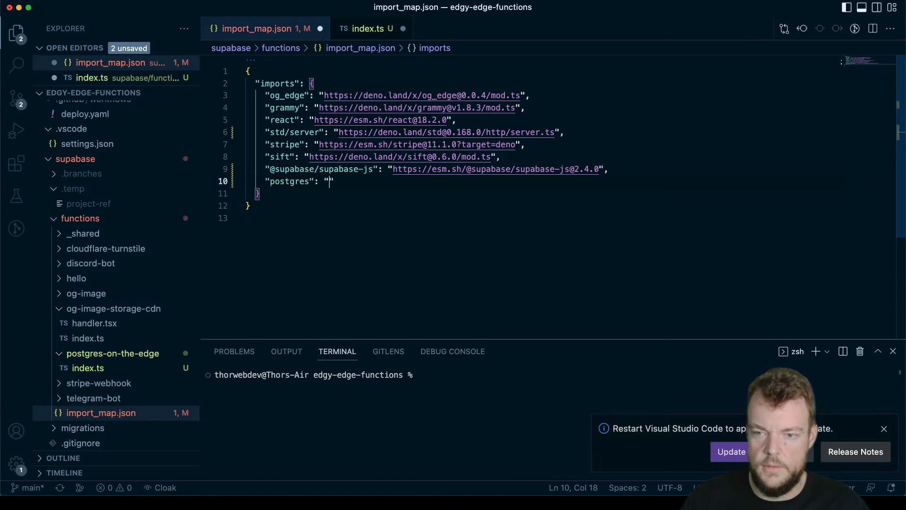
pyautogui.write('https://deno.land/x/postgres@v0.14.2/mod.ts')
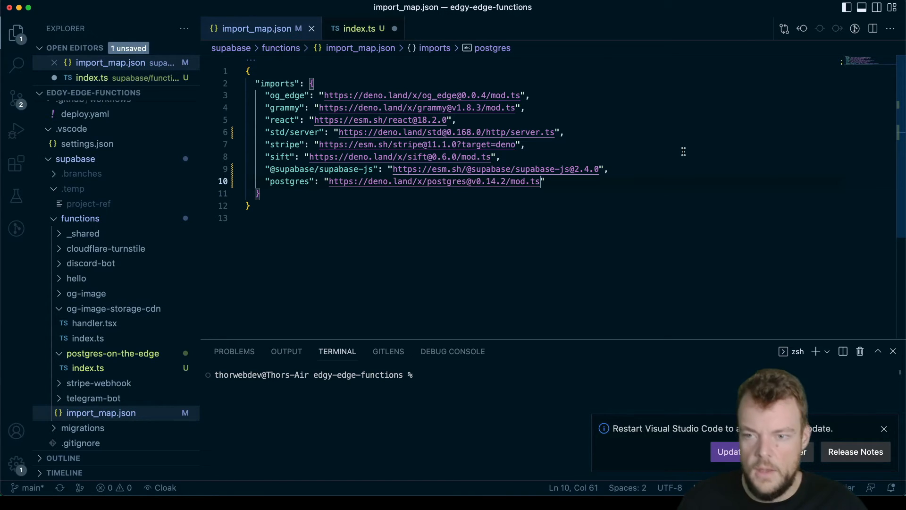
# Step: In index.ts, remap the postgres import via Quick Fix and import serve from "std/server"
pyautogui.click(362, 28)
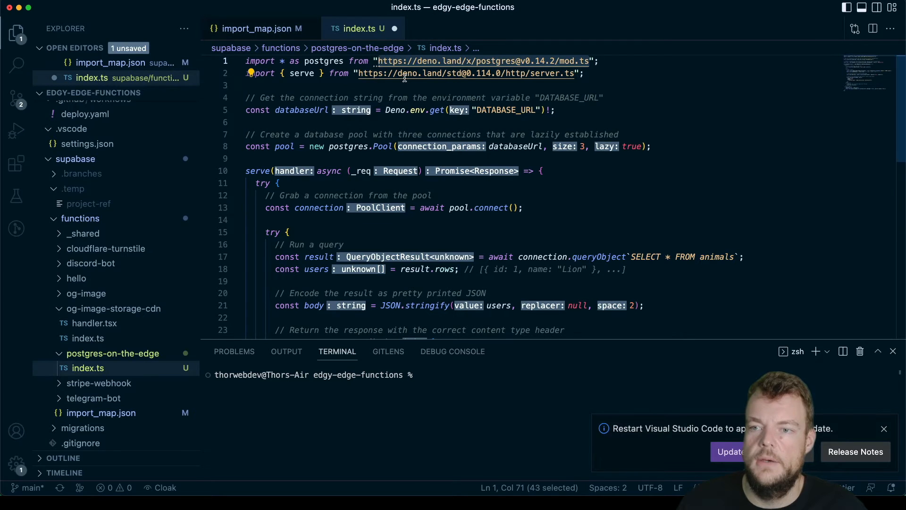
pyautogui.moveTo(484, 61)
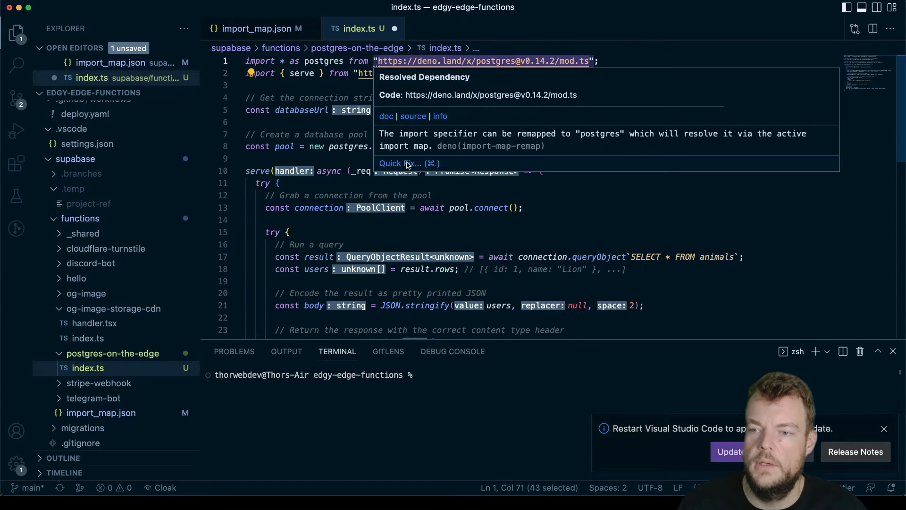
pyautogui.click(398, 163)
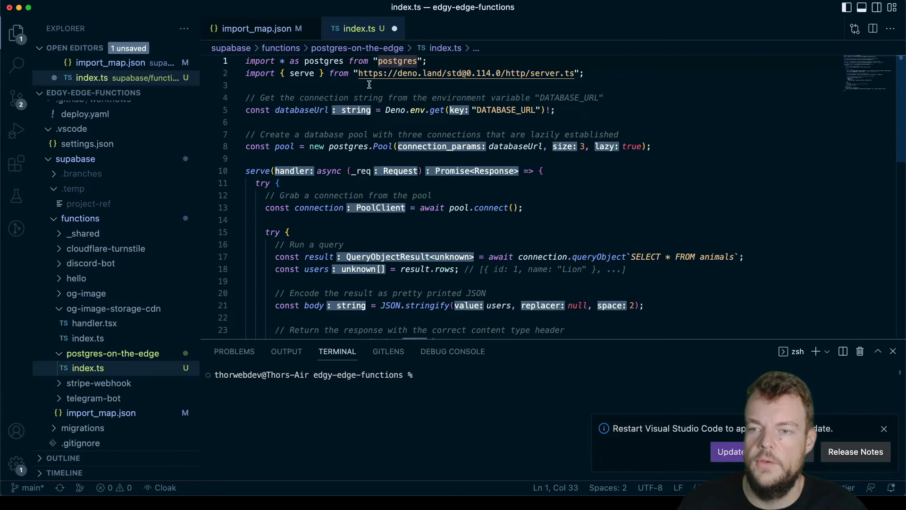
pyautogui.doubleClick(468, 73)
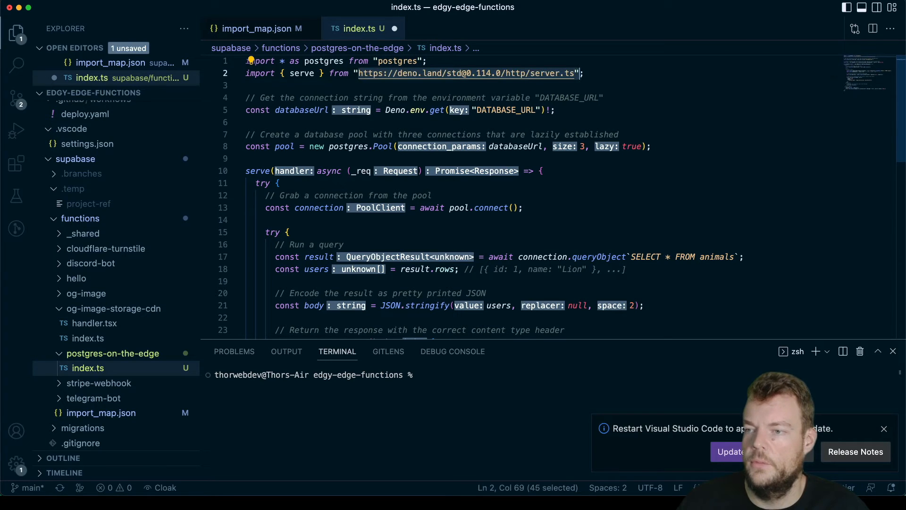
pyautogui.write('serve } from "s";')
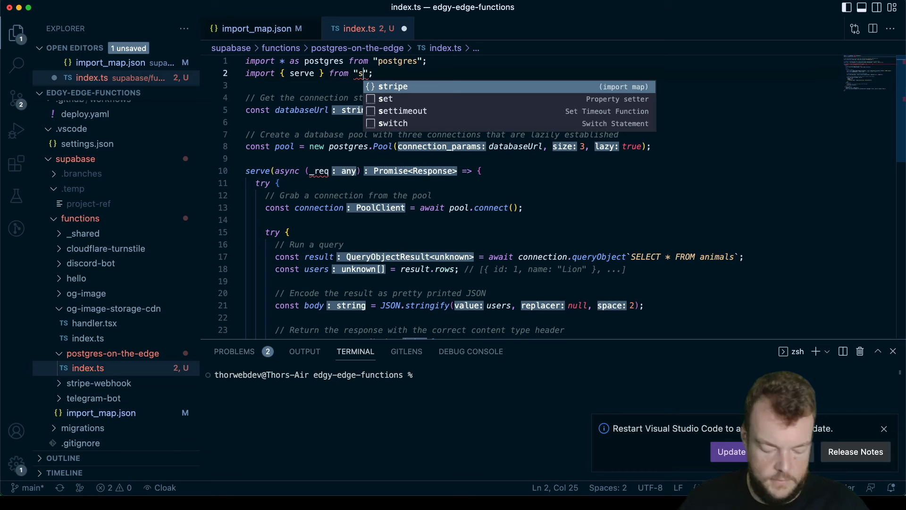
pyautogui.write('td/server')
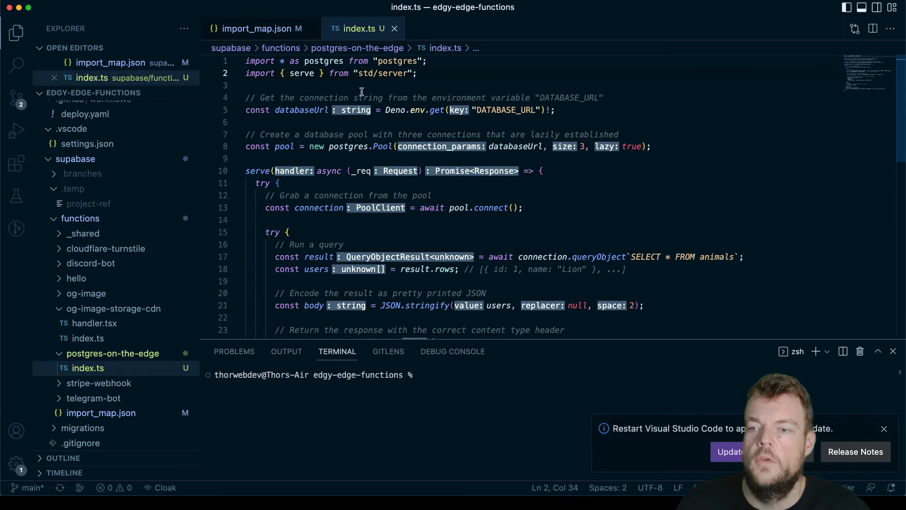
# Step: Highlight the databaseUrl variable, then start a new file in the postgres-on-the-edge folder
pyautogui.doubleClick(301, 110)
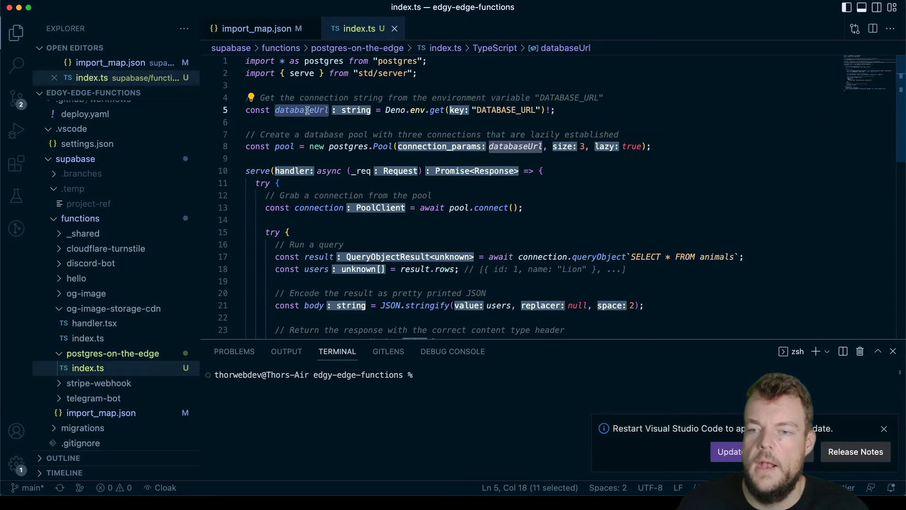
pyautogui.click(512, 110)
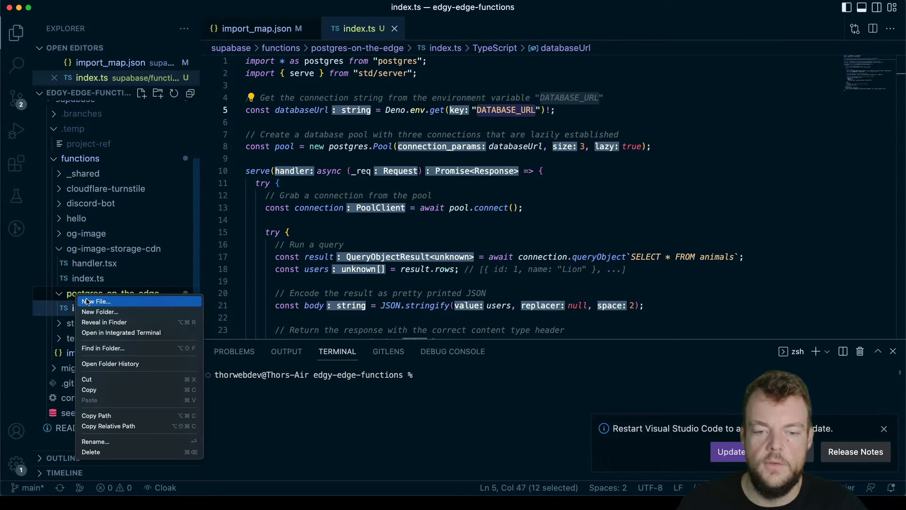
pyautogui.click(96, 301)
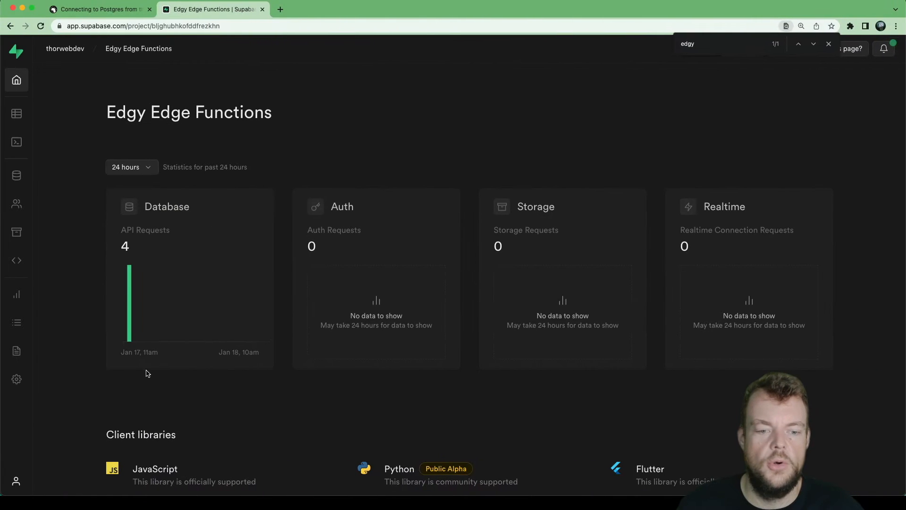
# Step: In Project Settings > Database, copy the URI connection string for the hosted database
pyautogui.click(17, 379)
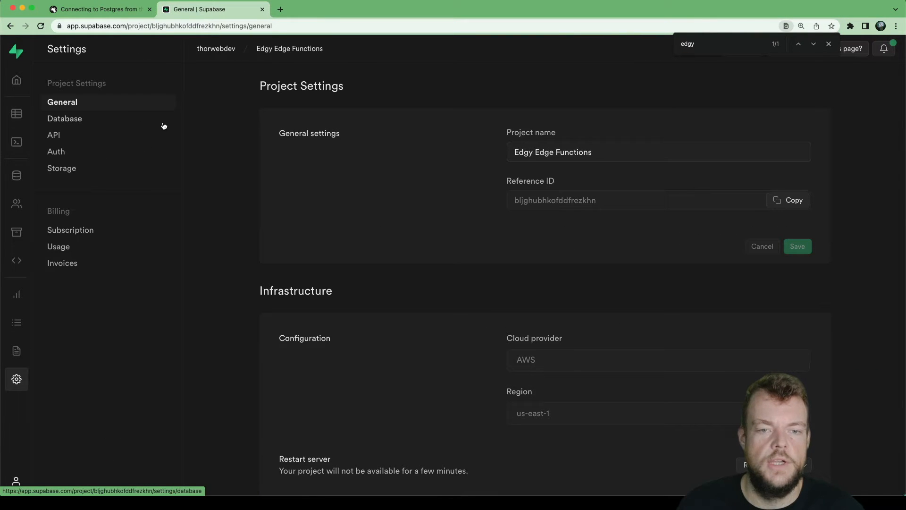
pyautogui.click(65, 118)
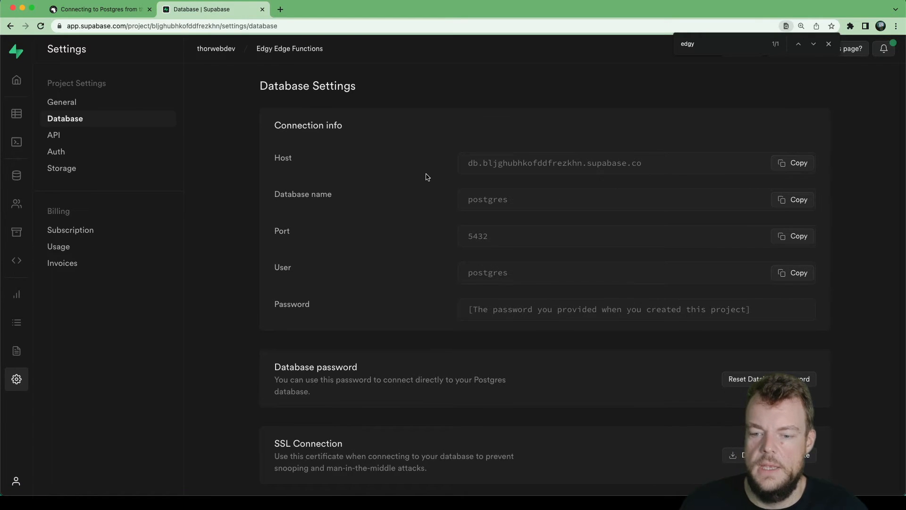
pyautogui.scroll(-3)
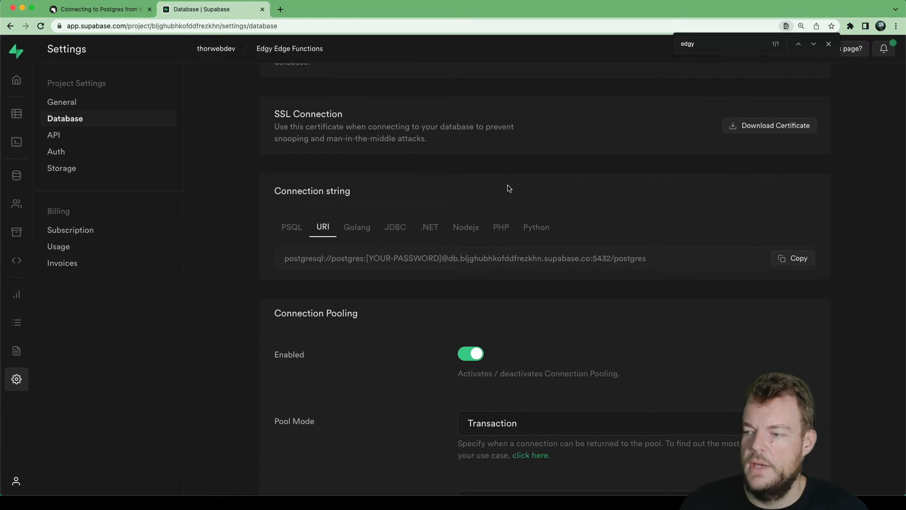
pyautogui.click(793, 258)
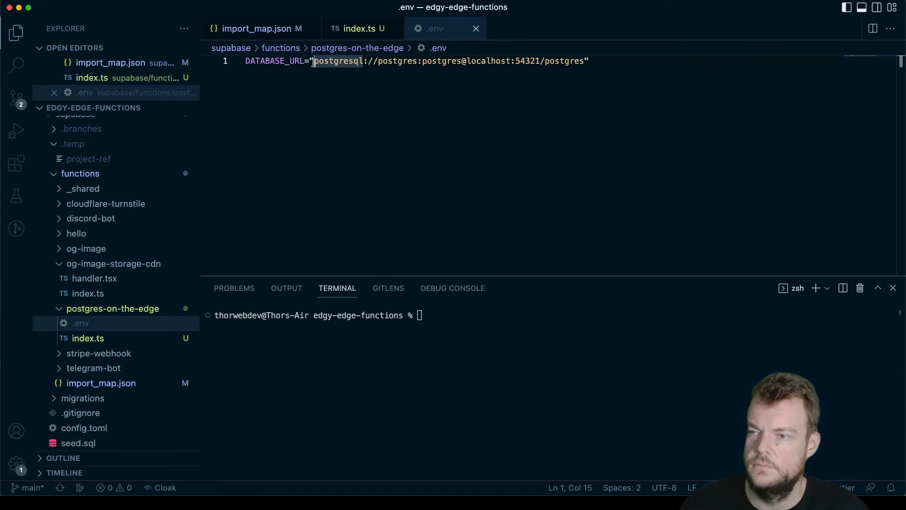
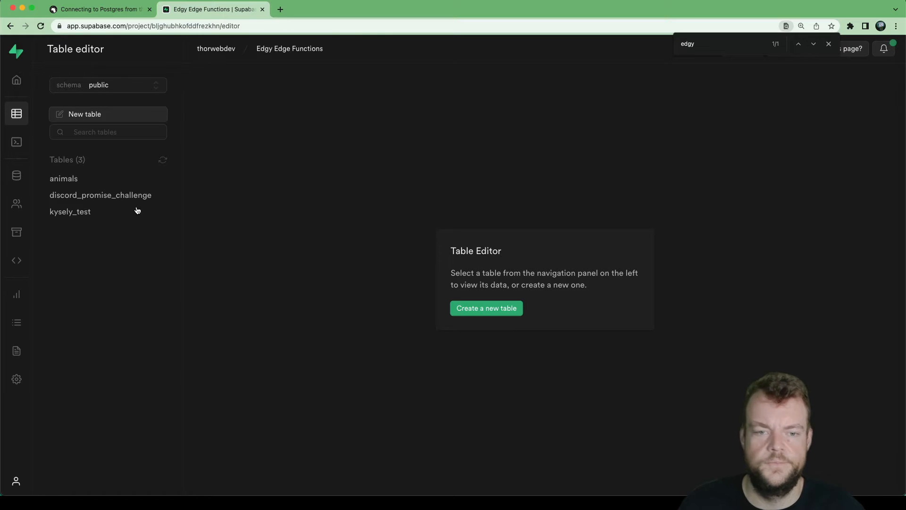
# Step: Show the Table editor listing the public tables, including animals
pyautogui.click(64, 179)
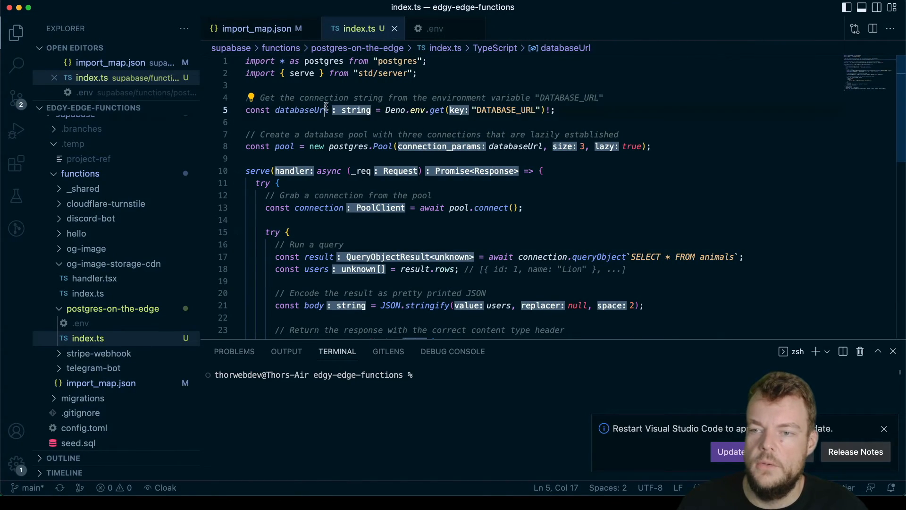
pyautogui.doubleClick(301, 110)
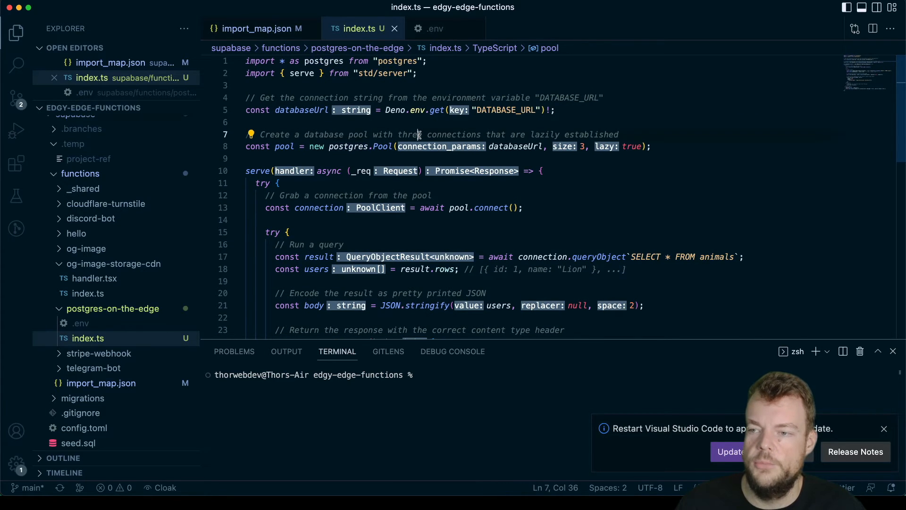
pyautogui.doubleClick(383, 146)
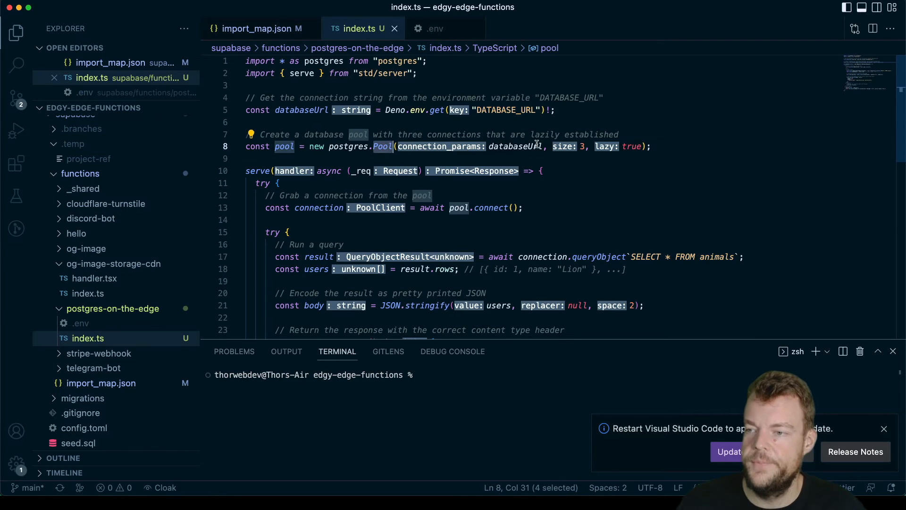
pyautogui.moveTo(310, 140)
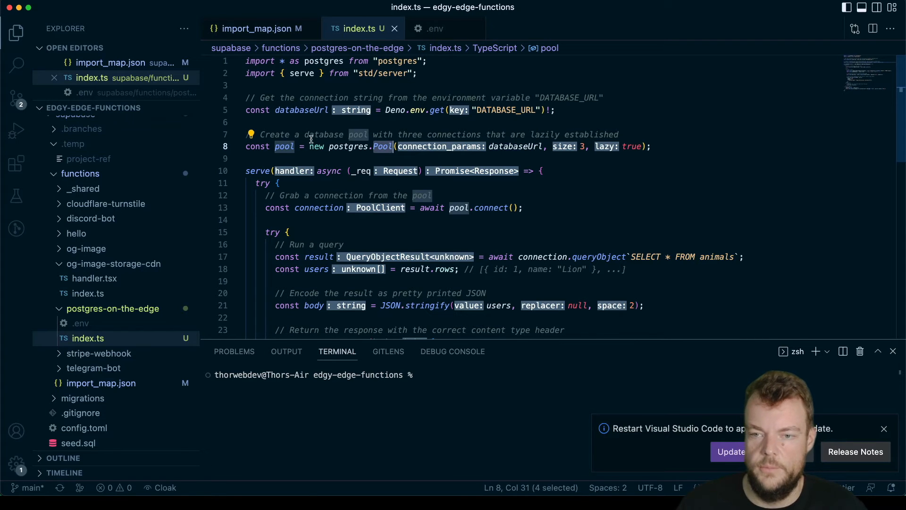
pyautogui.scroll(-3)
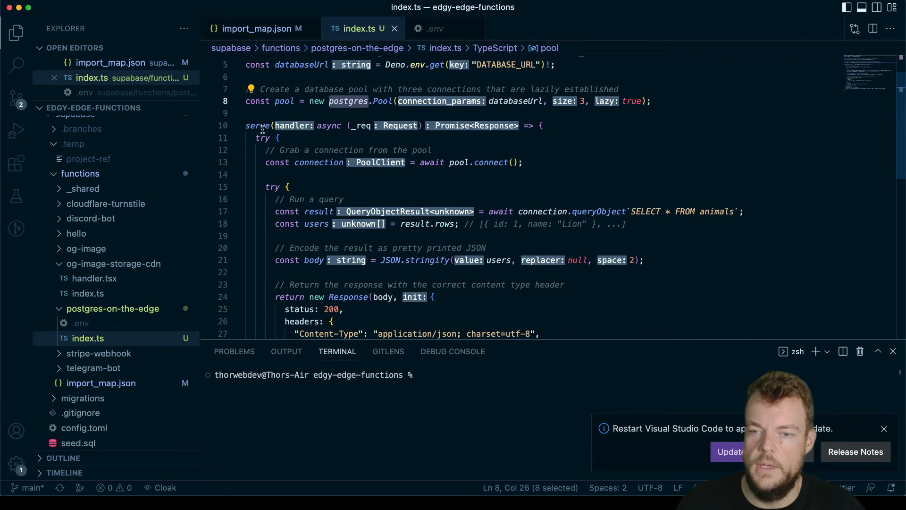
pyautogui.moveTo(382, 145)
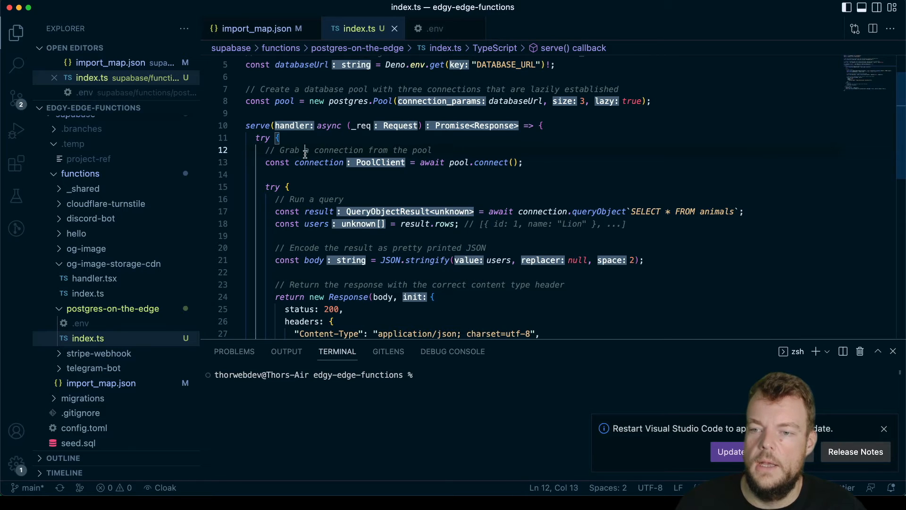
pyautogui.doubleClick(491, 162)
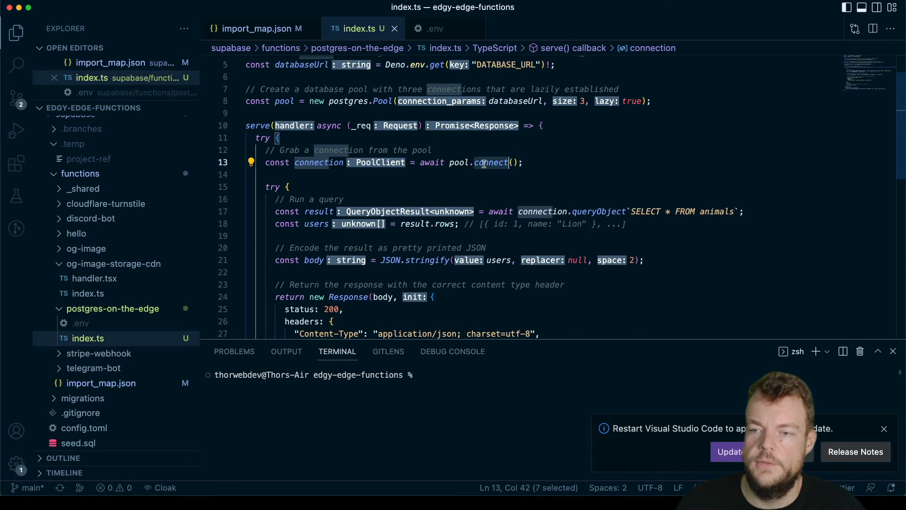
pyautogui.scroll(-3)
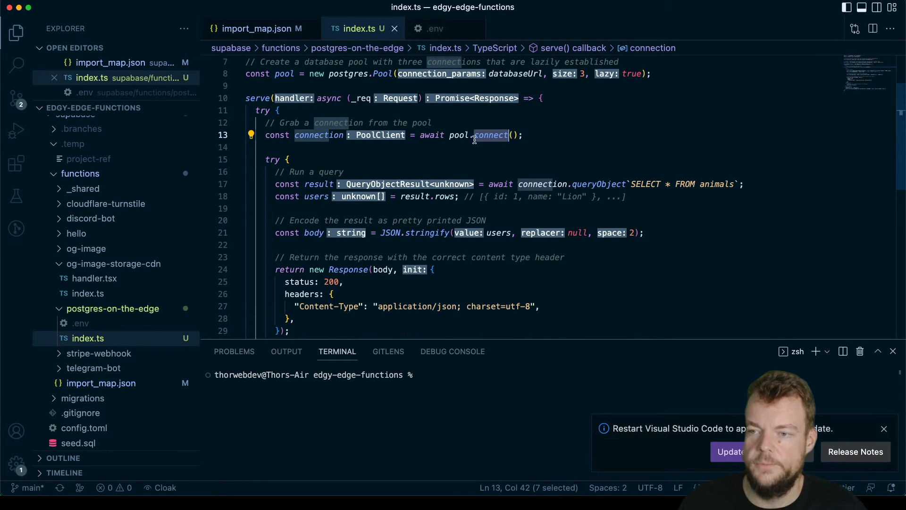
pyautogui.moveTo(487, 135)
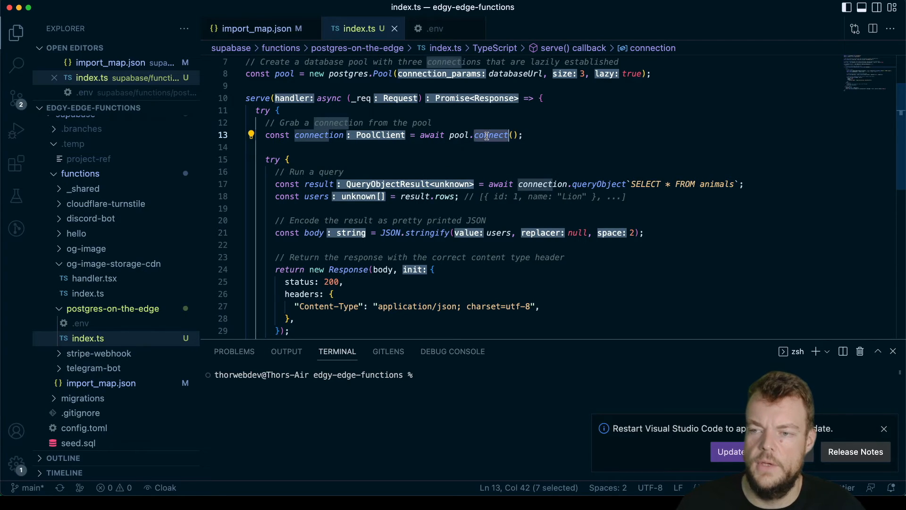
pyautogui.scroll(-3)
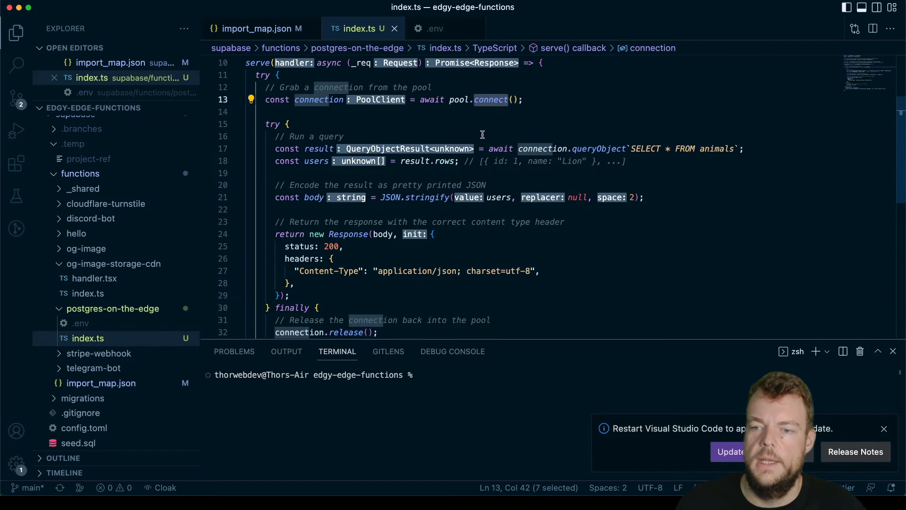
pyautogui.doubleClick(319, 100)
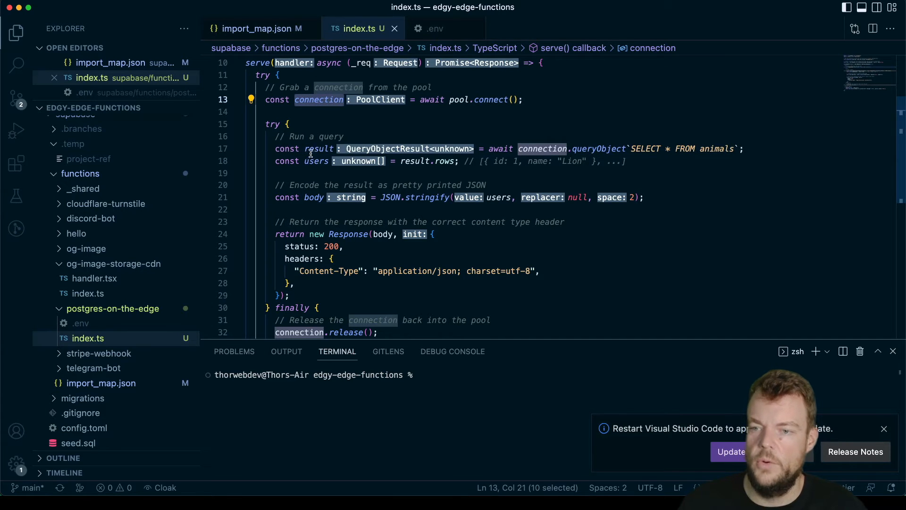
pyautogui.moveTo(540, 149)
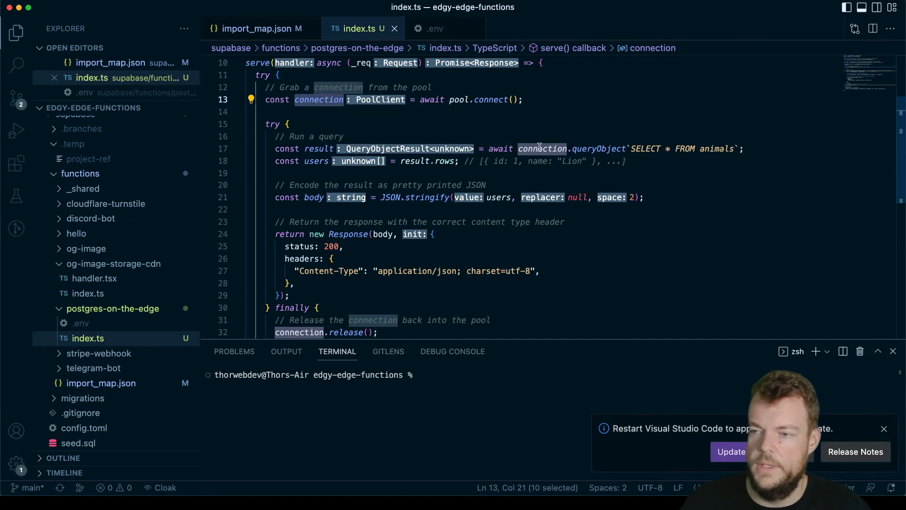
pyautogui.click(647, 148)
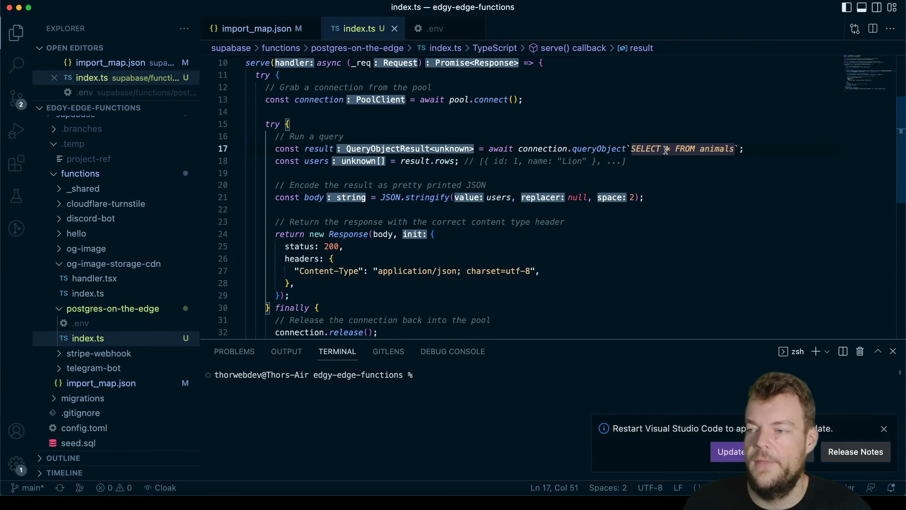
pyautogui.moveTo(619, 149)
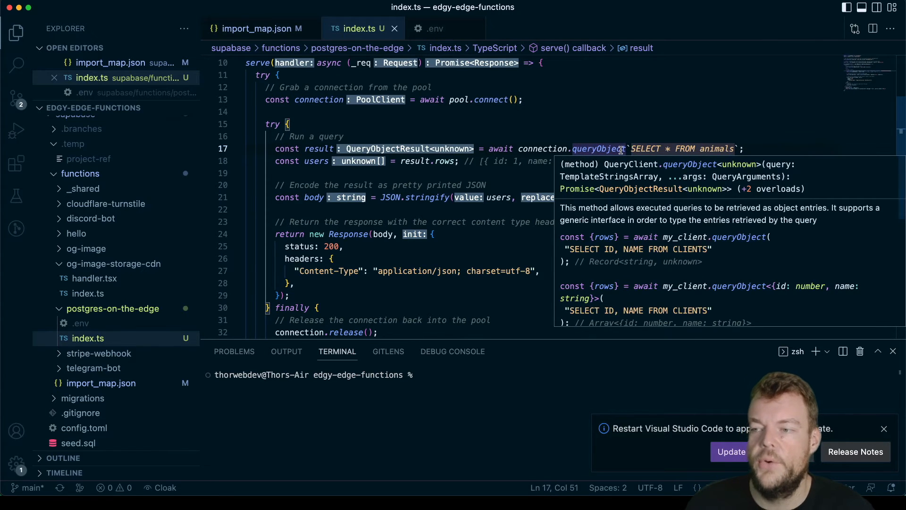
pyautogui.moveTo(674, 147)
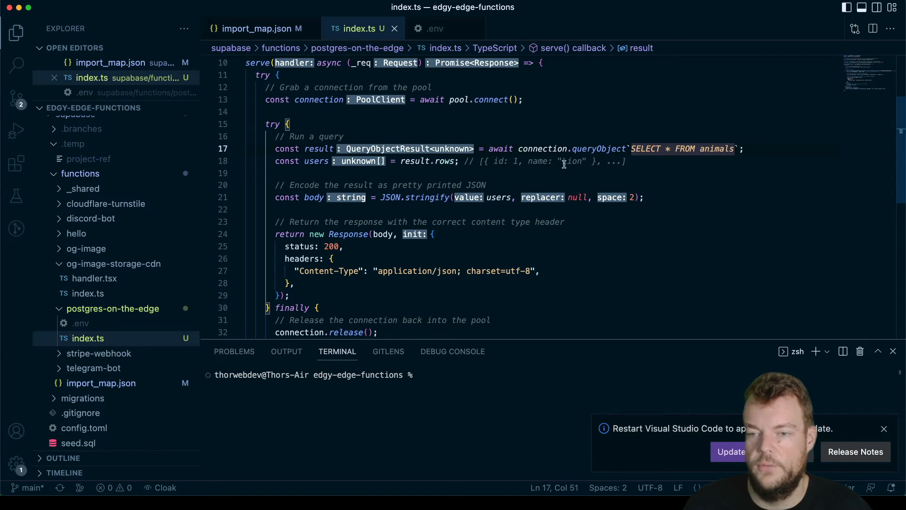
pyautogui.moveTo(316, 161)
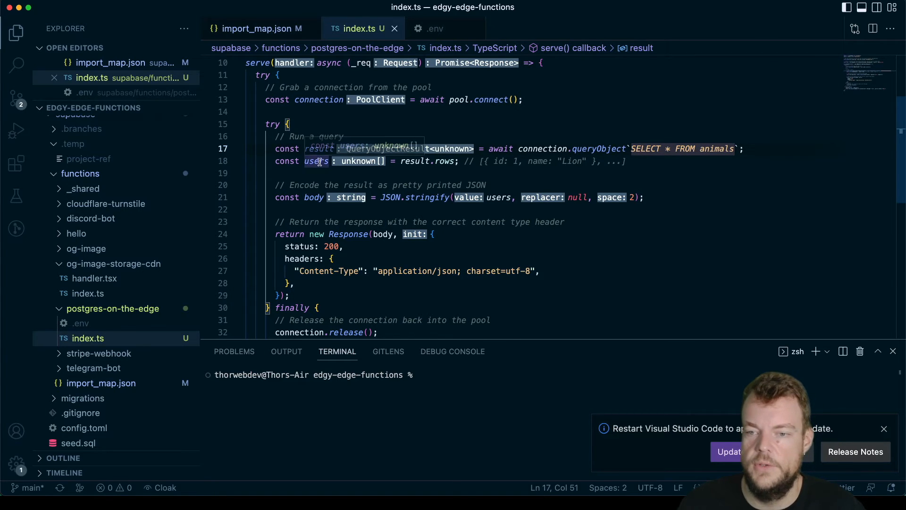
# Step: Store the rows in animals, add console.log(animals) and pass animals to JSON.stringify
pyautogui.write('animal')
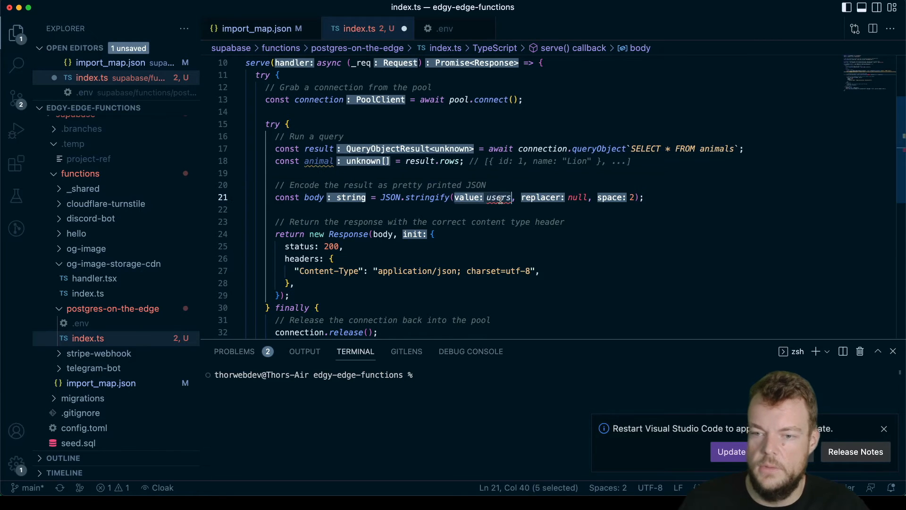
pyautogui.write('animal')
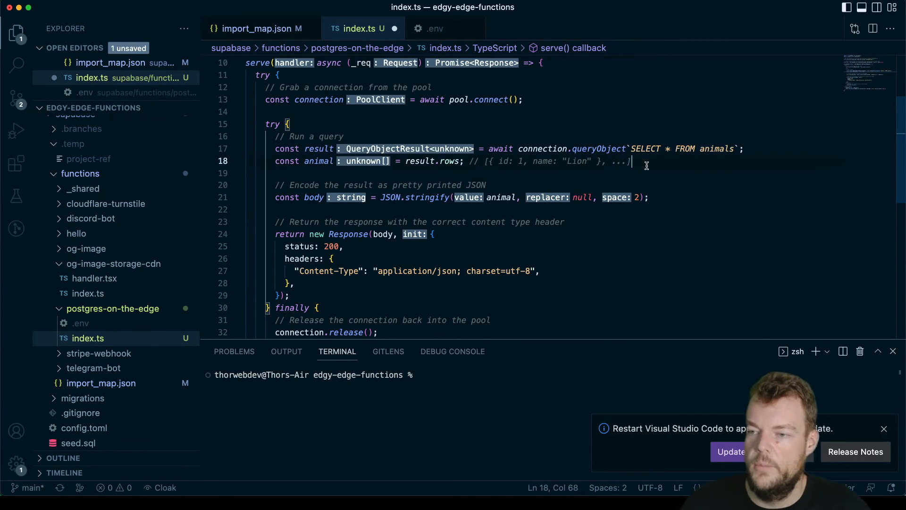
pyautogui.write('consoe')
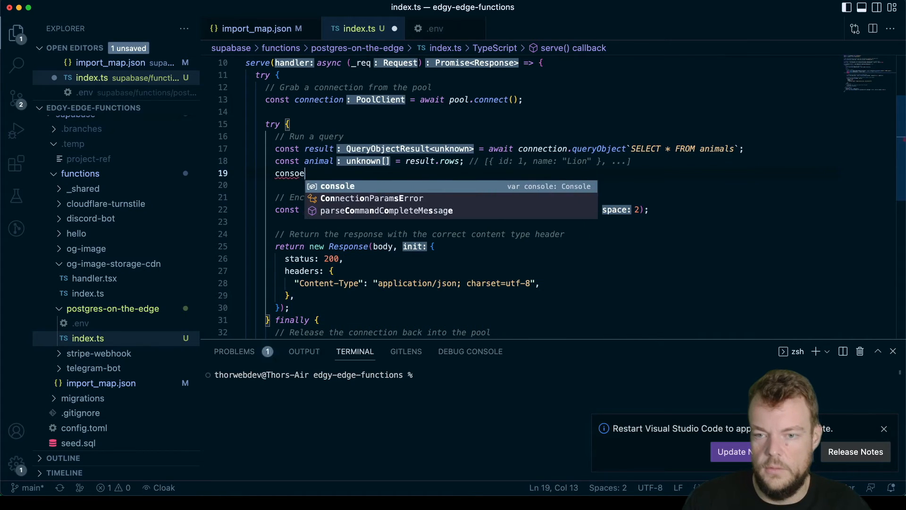
pyautogui.write('l')
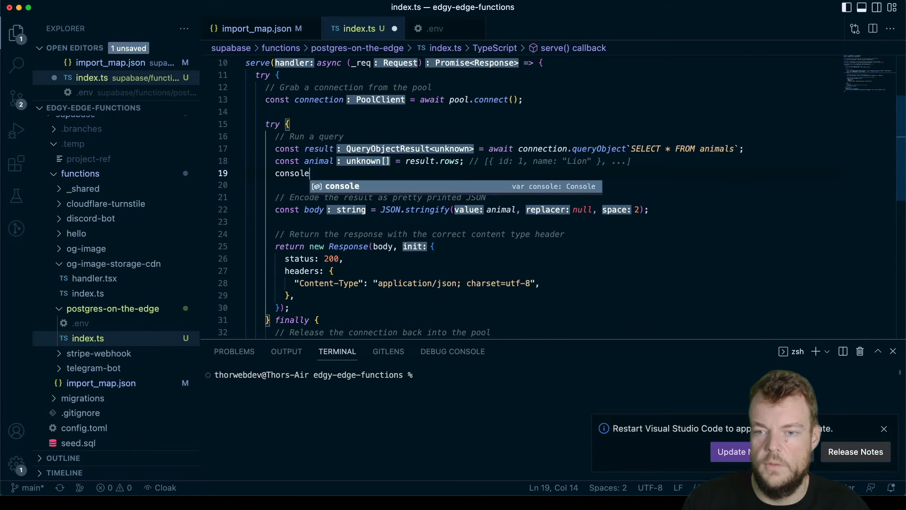
pyautogui.write('.log(a')
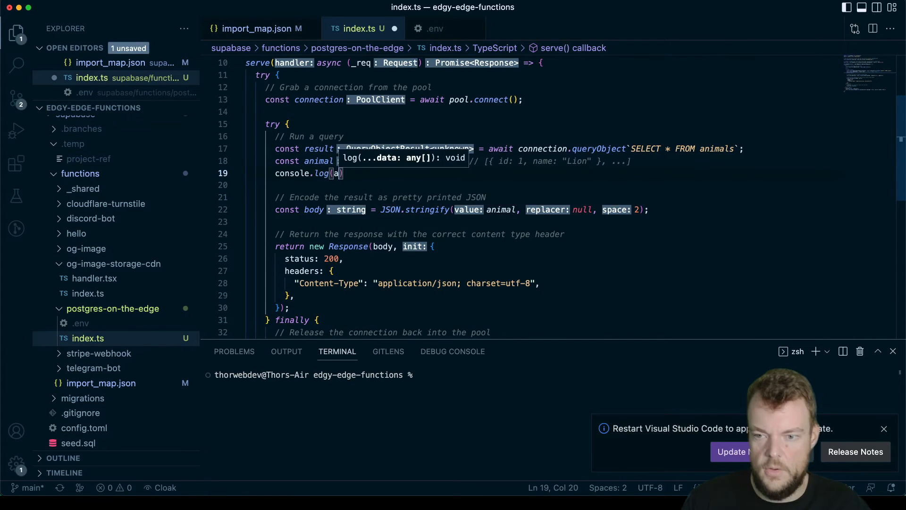
pyautogui.write('animal')
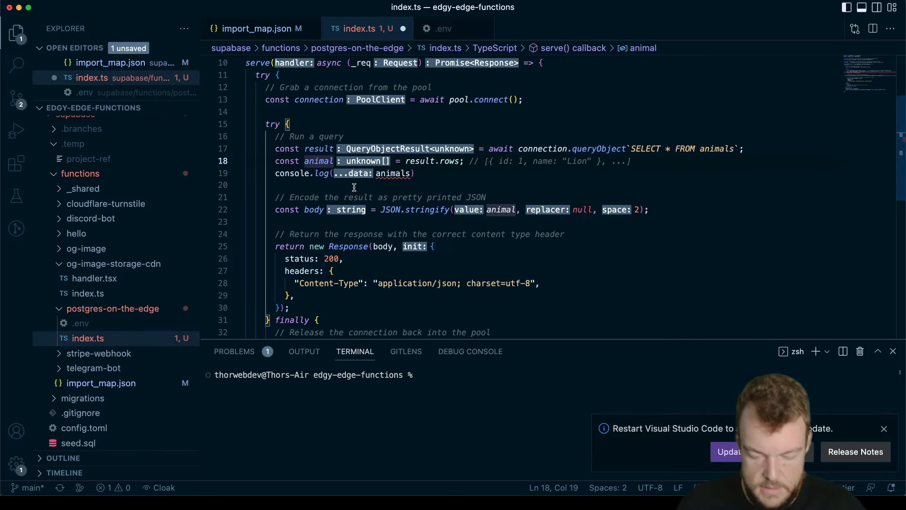
pyautogui.write('s')
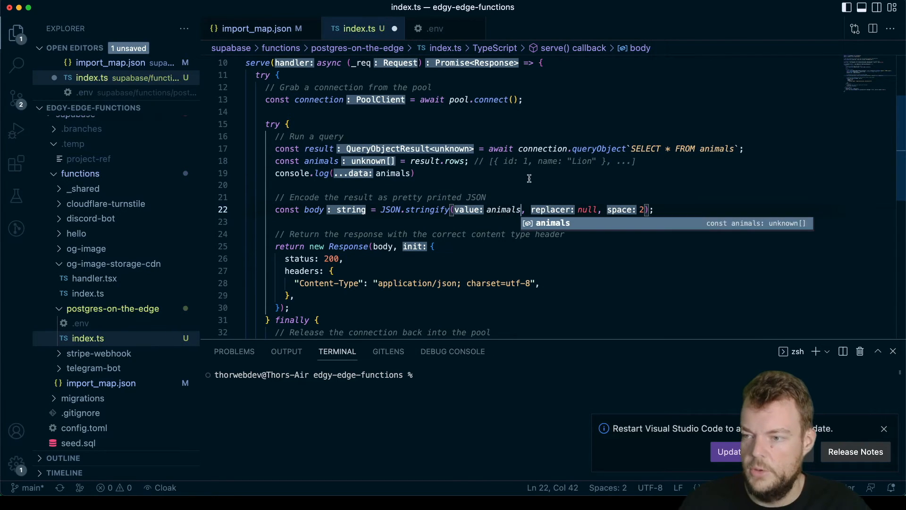
pyautogui.scroll(-3)
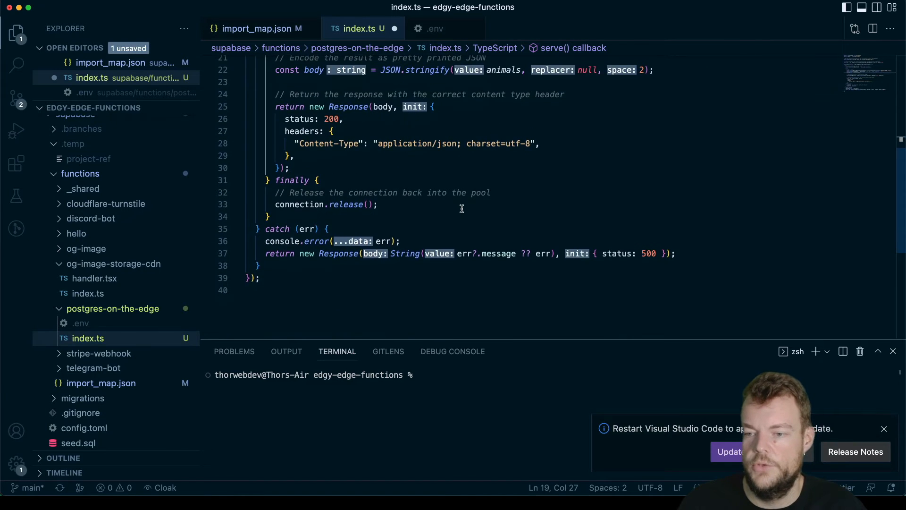
pyautogui.scroll(3)
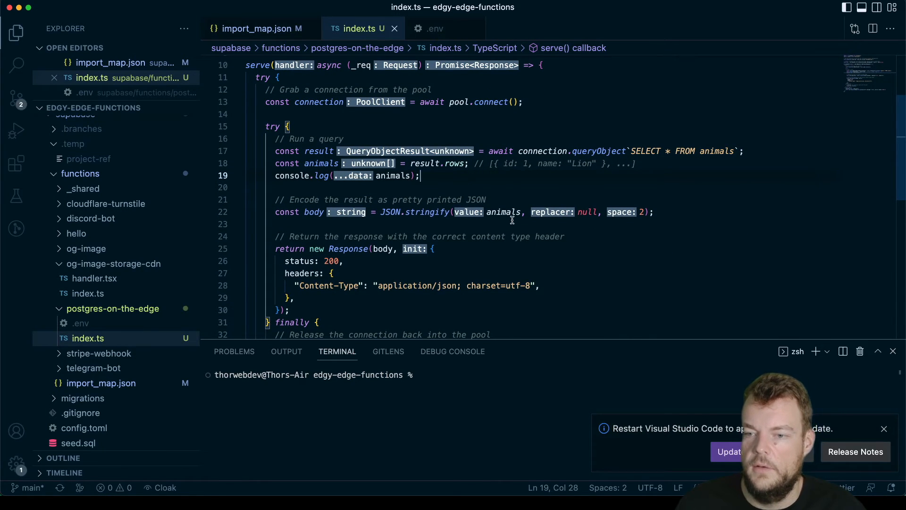
pyautogui.scroll(-3)
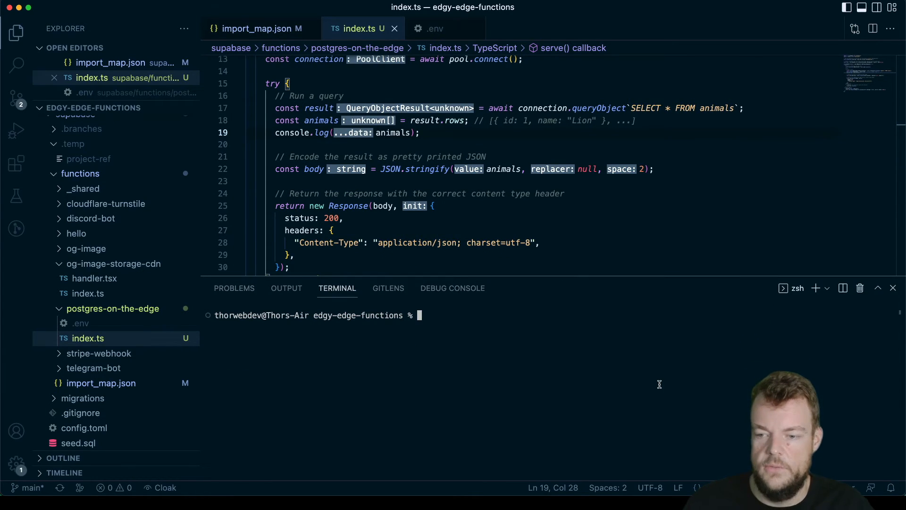
# Step: Run 'supabase functions serve postgres-on-the-edge --env-file ./supabase/functions/postgres-on-the-edge/.env'
pyautogui.write('supabase f')
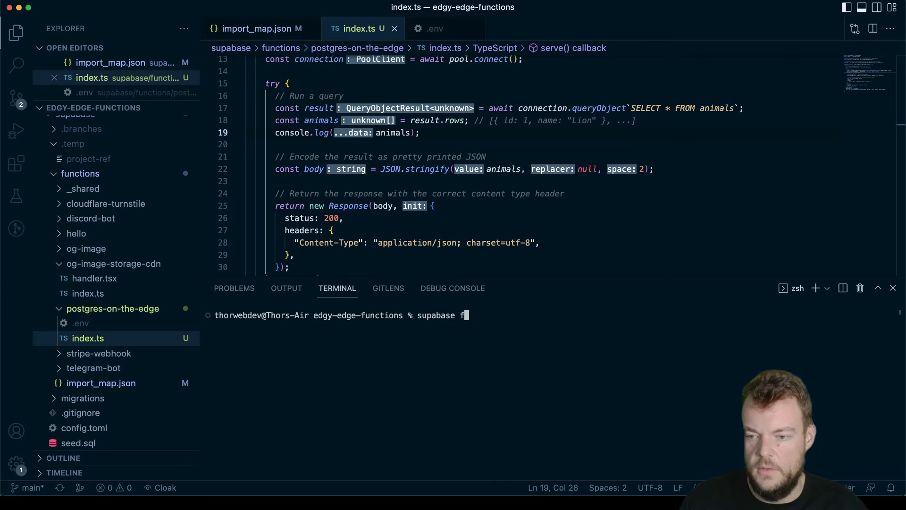
pyautogui.write('unctions serv')
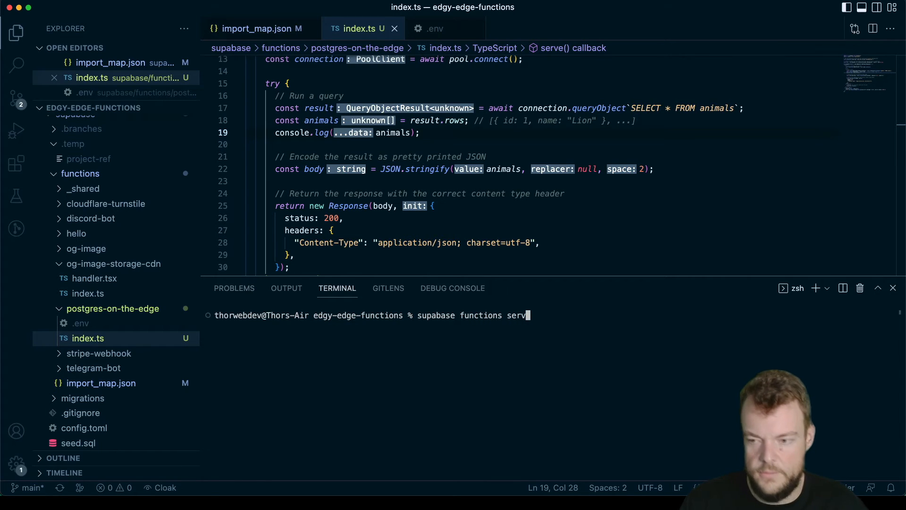
pyautogui.write('e')
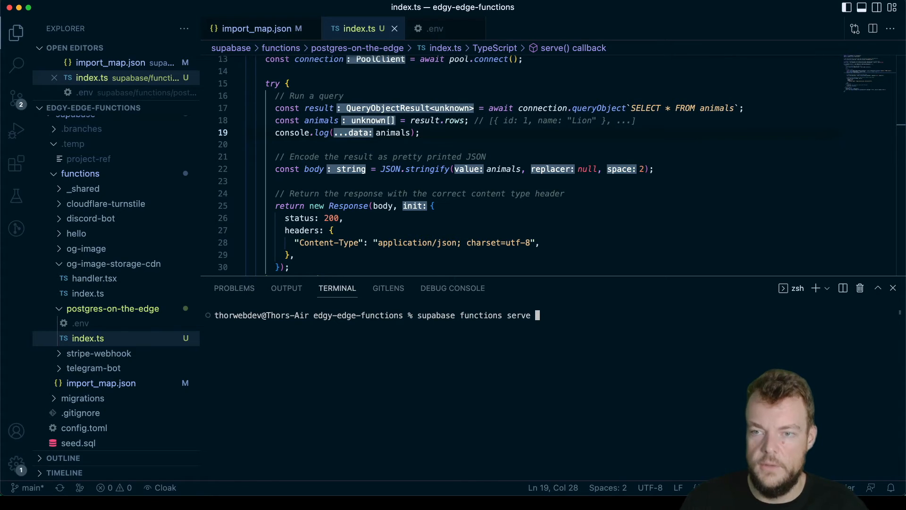
pyautogui.write('postgres-o')
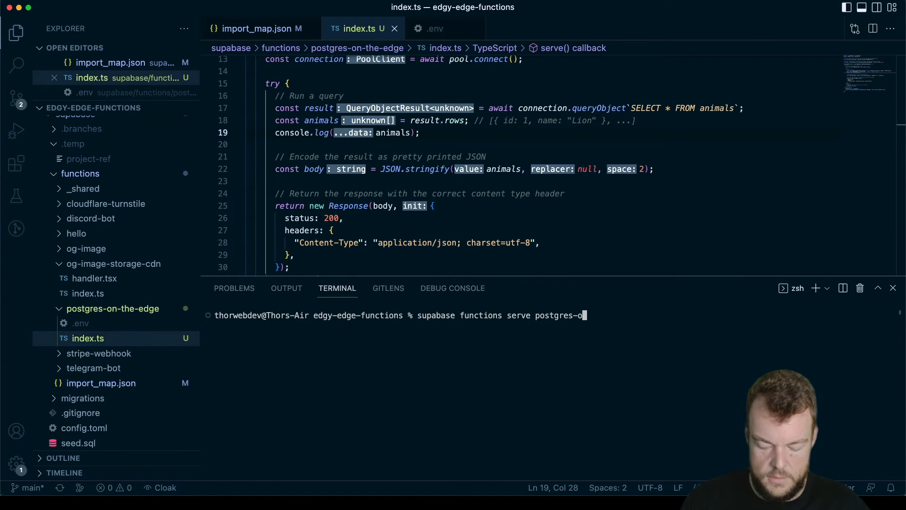
pyautogui.write('n-the-edge')
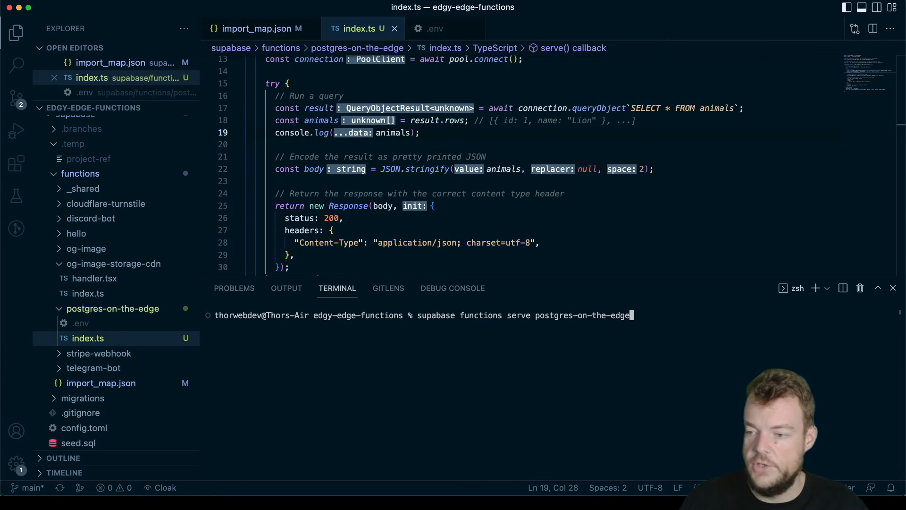
pyautogui.write('--env')
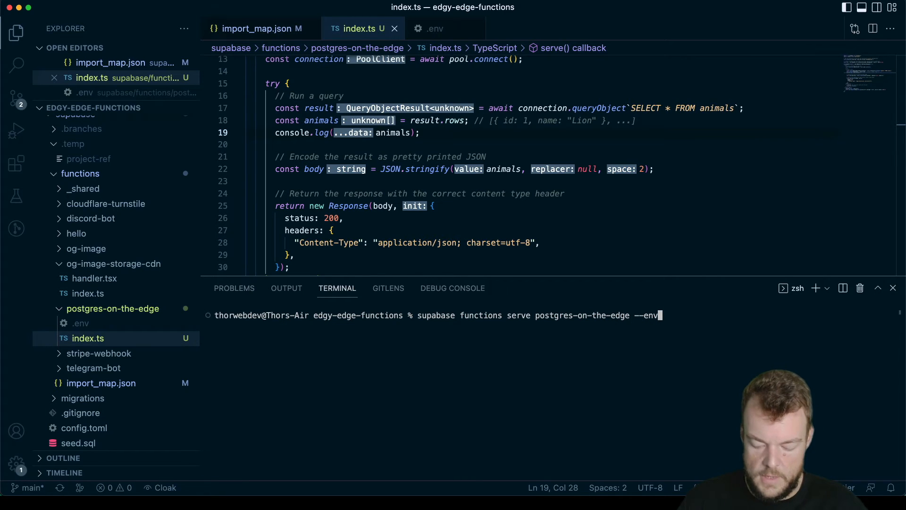
pyautogui.write('-file')
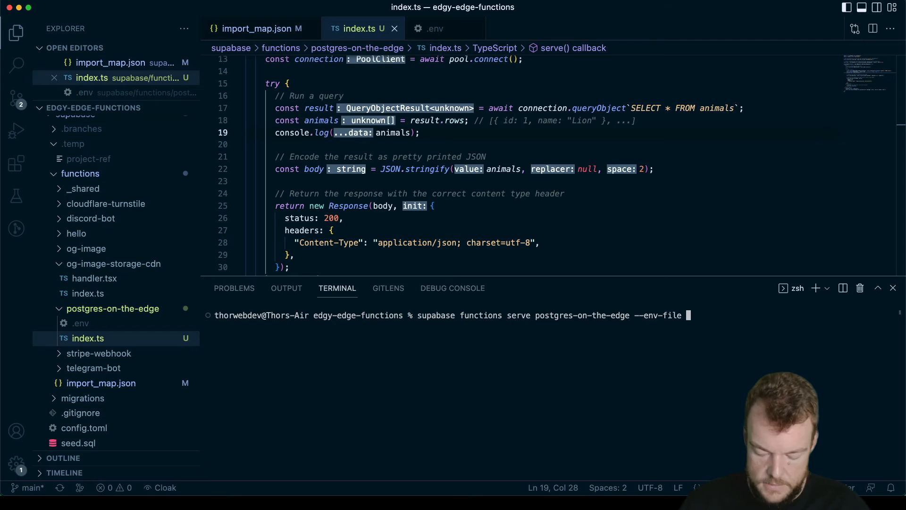
pyautogui.write('./supabase/')
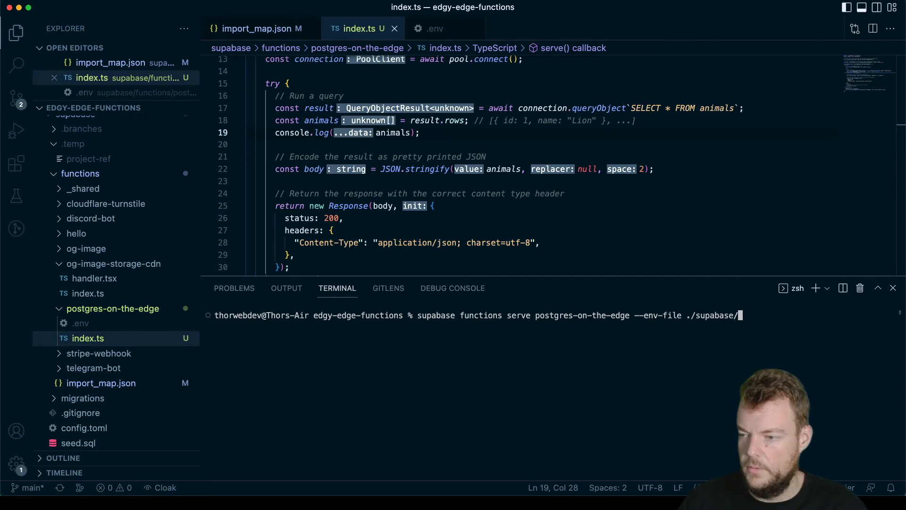
pyautogui.write('functions/')
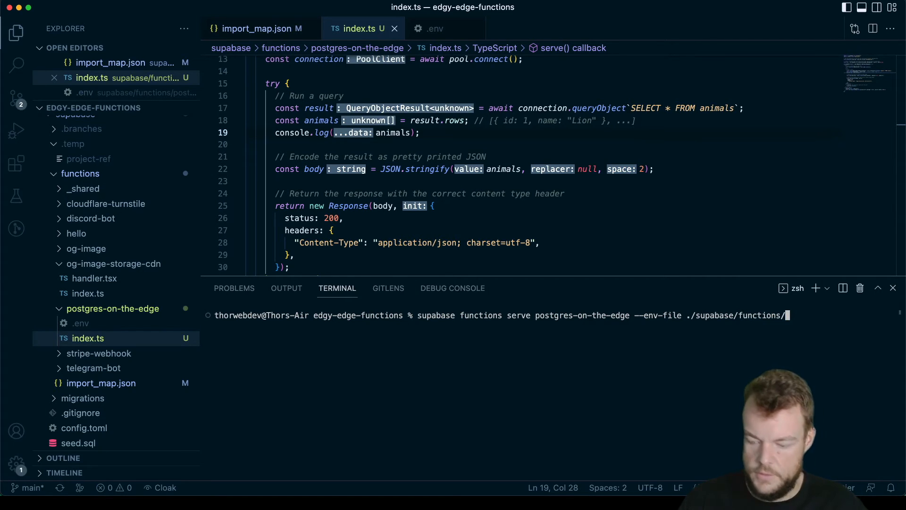
pyautogui.write('postgres-on-the-edge/')
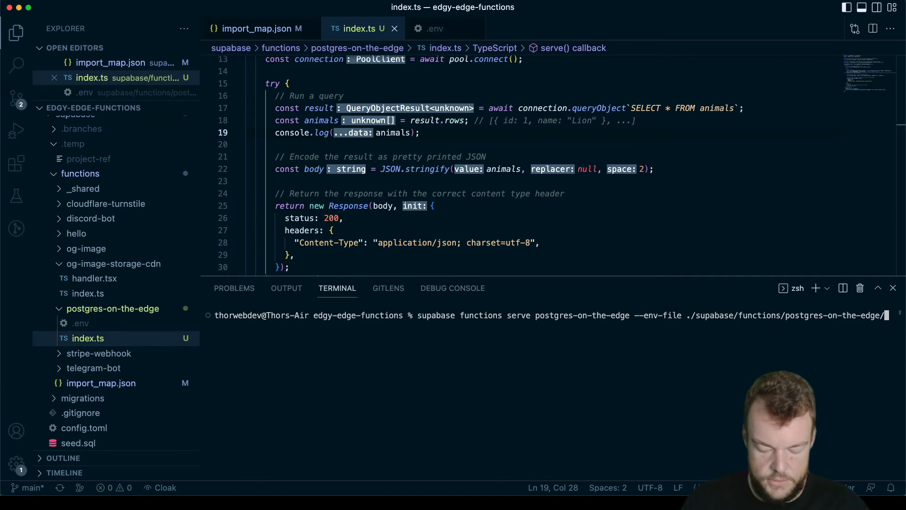
pyautogui.write('.env')
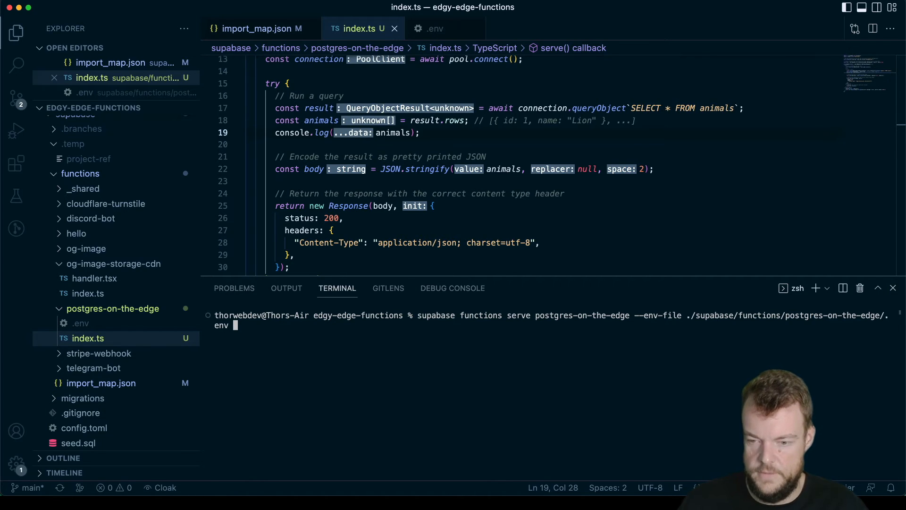
pyautogui.press('Enter')
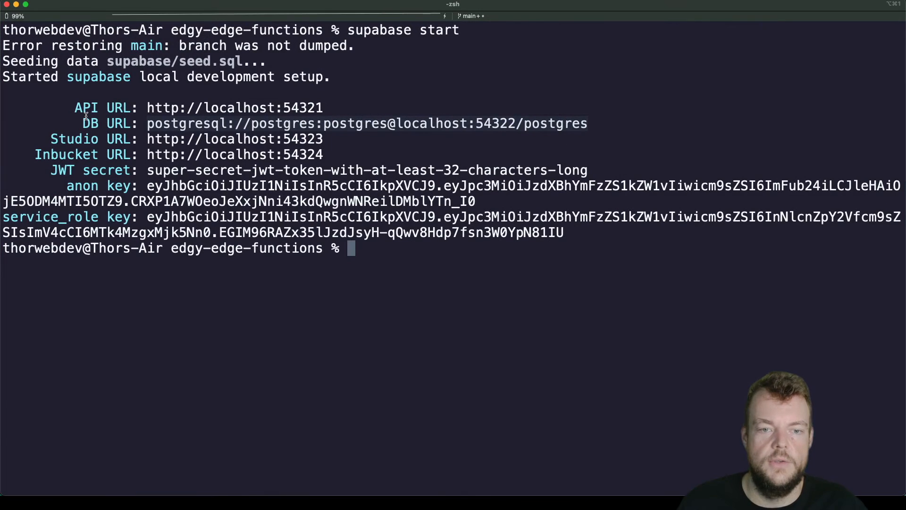
pyautogui.moveTo(147, 108)
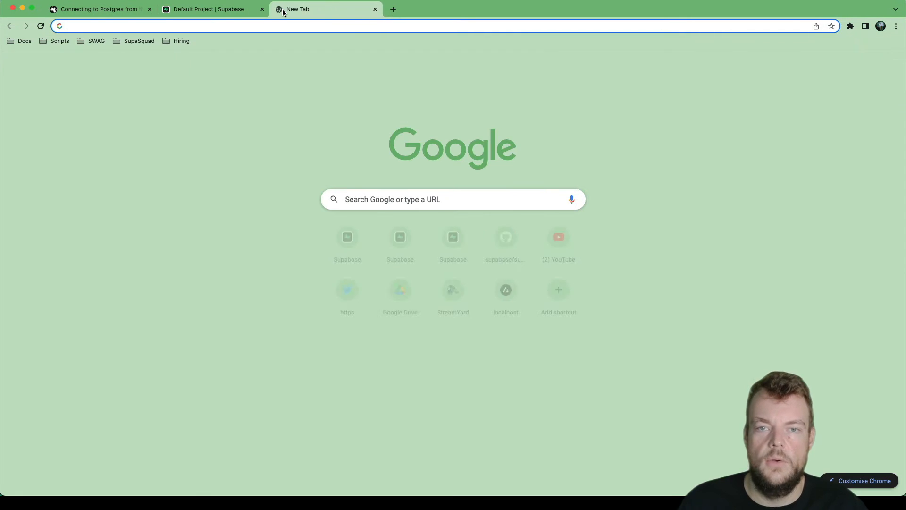
pyautogui.write('http://localhost:54321/functions/v1/launchweek-ticket-og?ticketNumber=1234&username=thorwebdev&name=Thor')
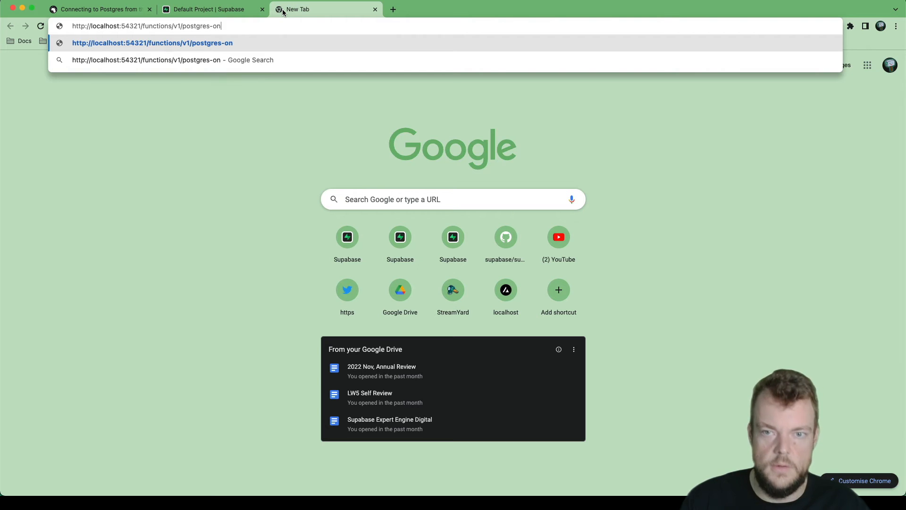
pyautogui.write('-o')
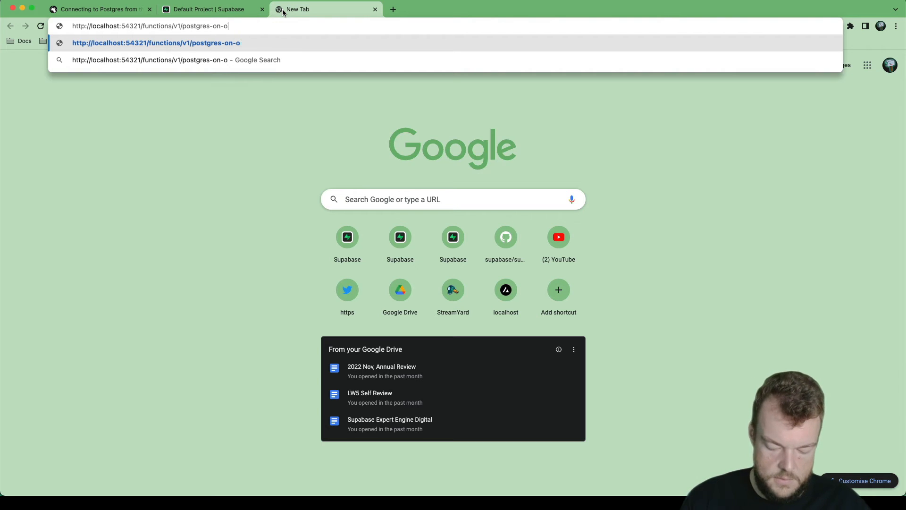
pyautogui.press('Backspace')
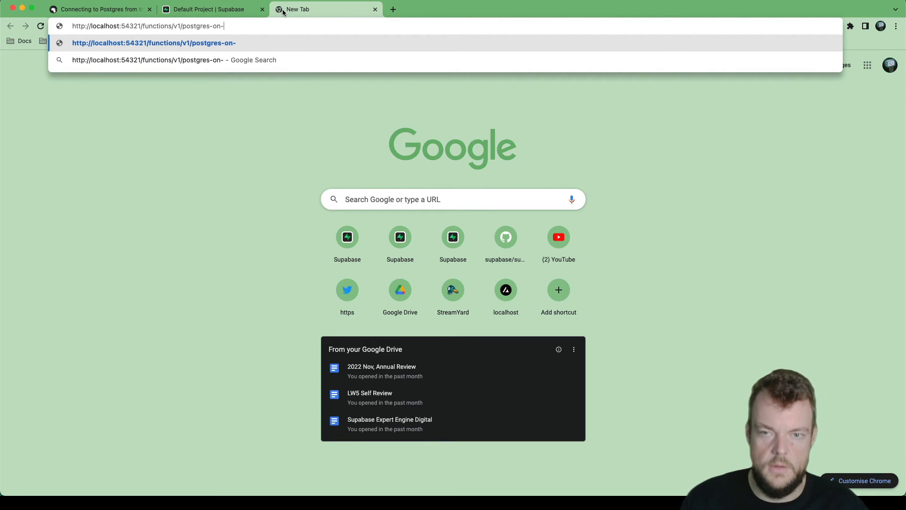
pyautogui.write('the-edge')
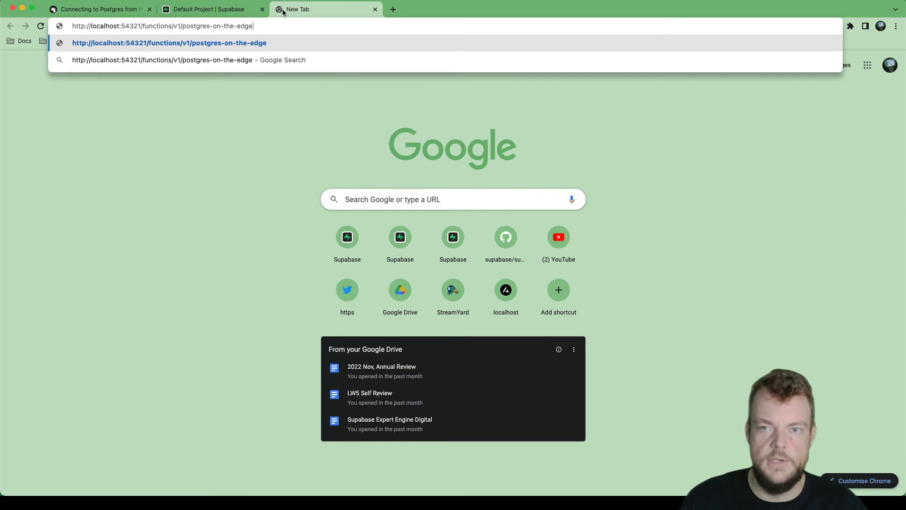
pyautogui.press('Enter')
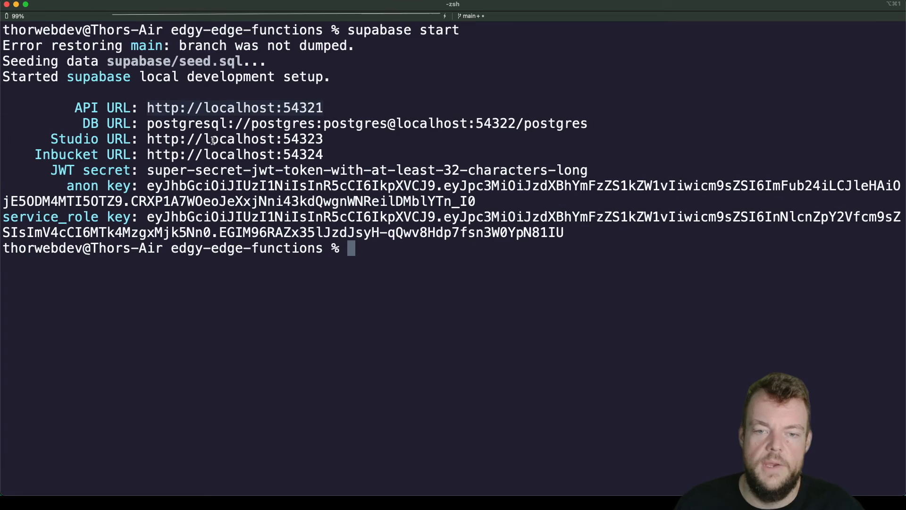
pyautogui.moveTo(226, 386)
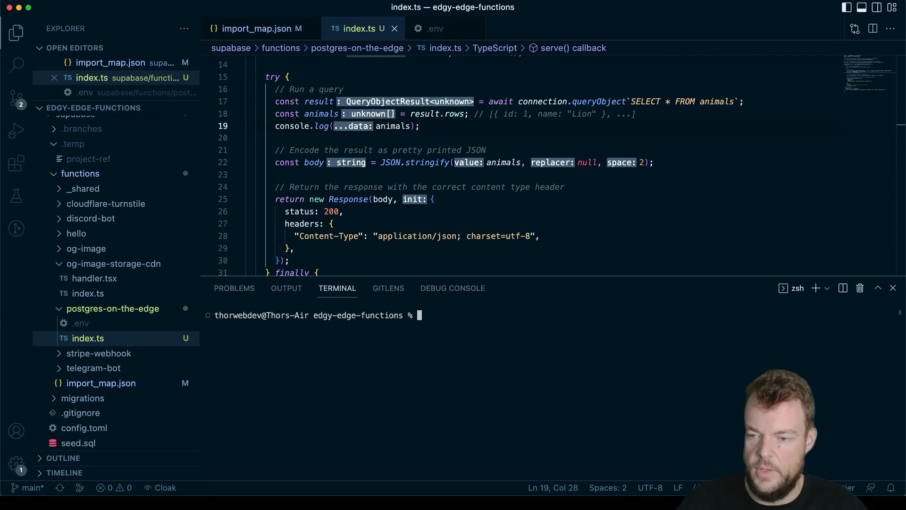
# Step: Run 'supabase functions serve postgres-on-the-edge --env-file ./supabase/functions/postgres-on-the-edge/.env --no-verify-jwt' in the terminal
pyautogui.write('supabase functions serve postgres-on-the-edge --env-file ./supabase/functions/postgres-on-the-edge/.env')
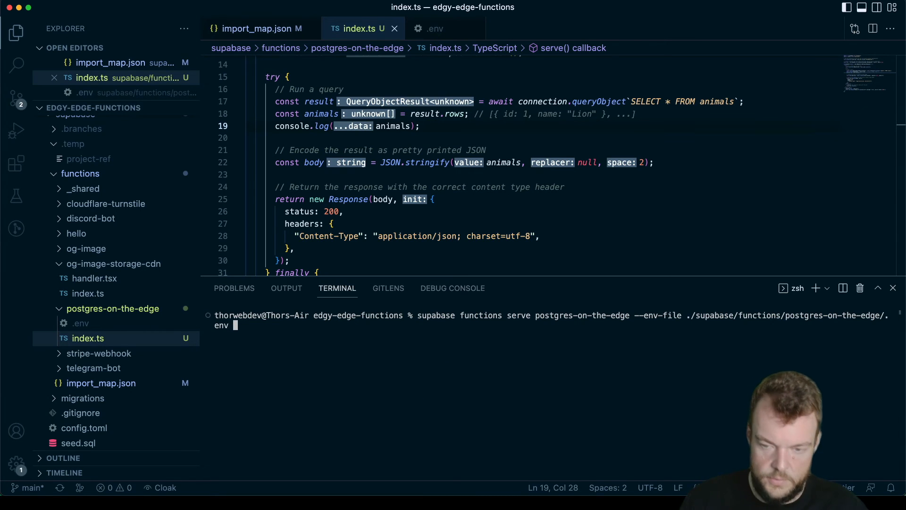
pyautogui.write('--no')
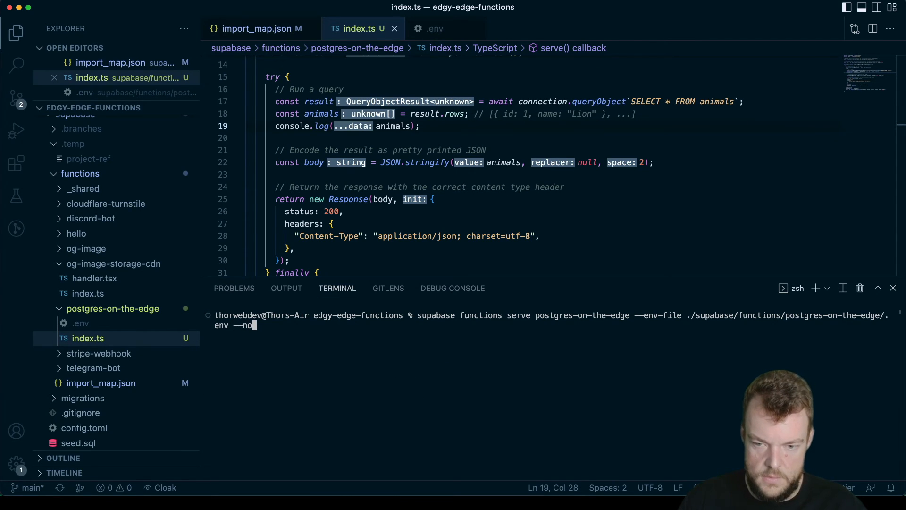
pyautogui.write('-jwt')
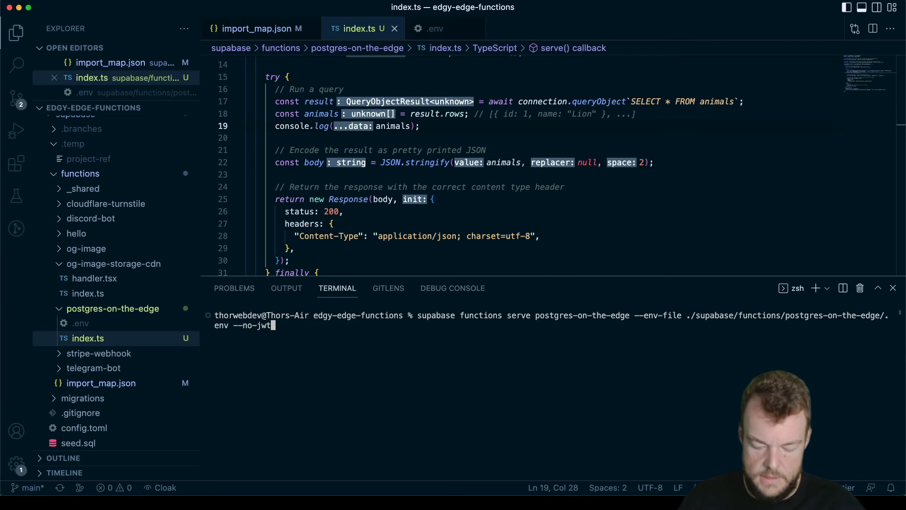
pyautogui.press('Enter')
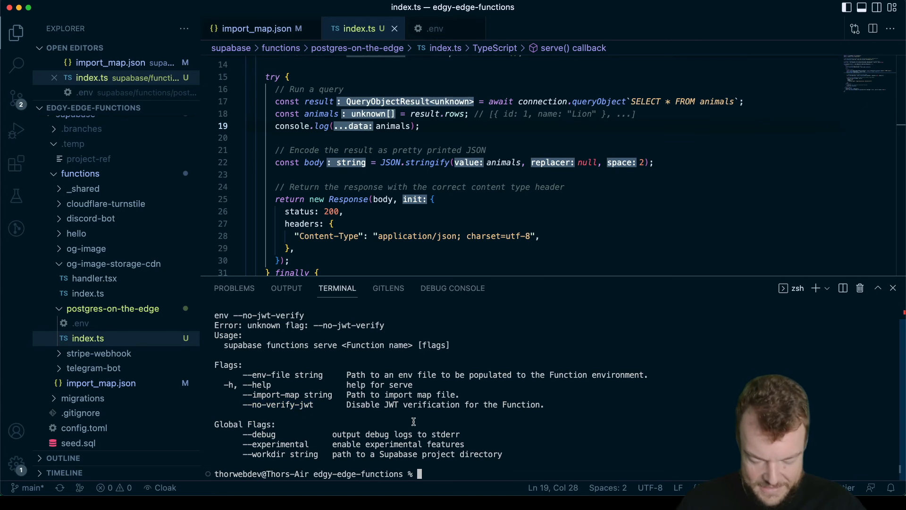
pyautogui.write('supabase functions serve postgres-on-the-edge --env-file ./supabase/functions/postgres-on-the-edge/.env')
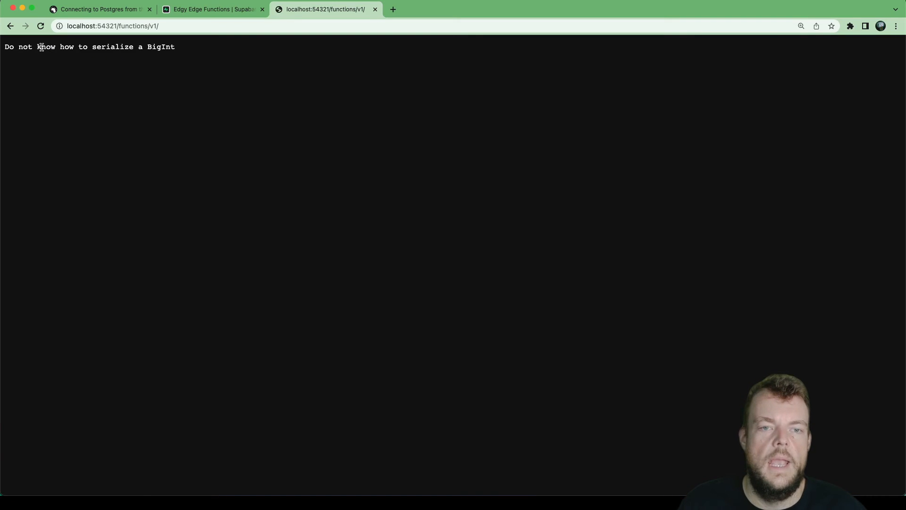
# Step: Highlight a word in the 'Do not know how to serialize a BigInt' error, then deselect it
pyautogui.doubleClick(112, 46)
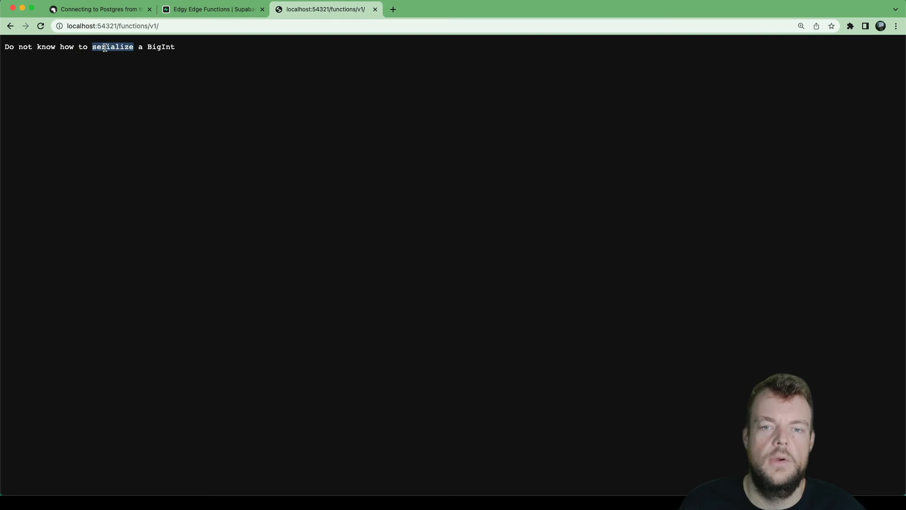
pyautogui.click(207, 9)
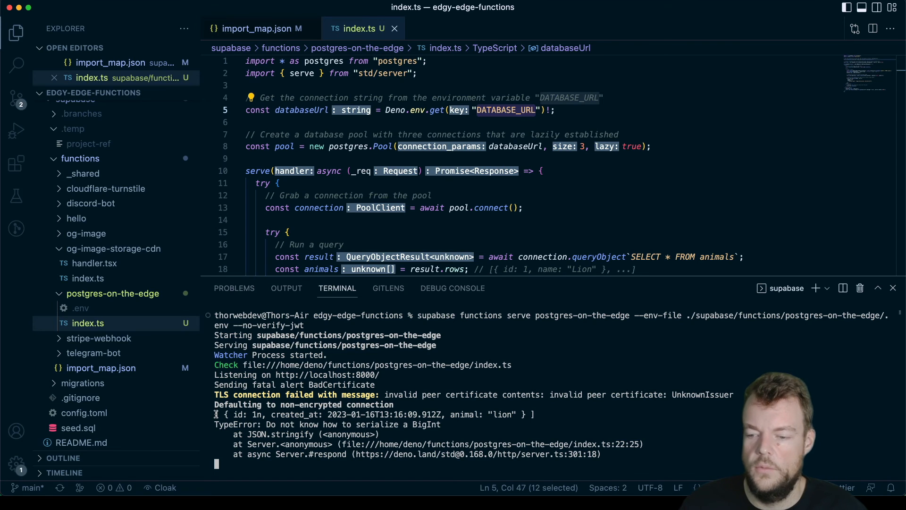
# Step: Highlight the logged lion row with id 1n and the JSON.stringify call at line 22 with its null replacer
pyautogui.moveTo(216, 414); pyautogui.dragTo(537, 414)
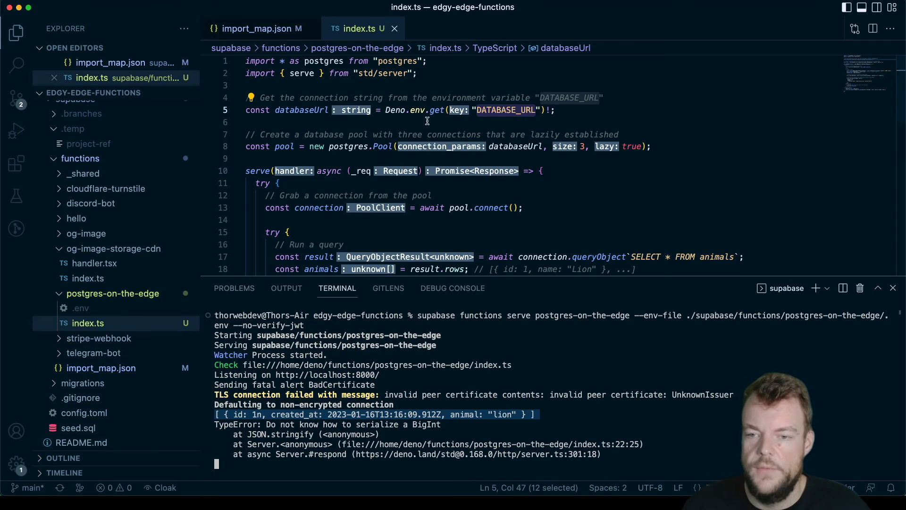
pyautogui.scroll(-3)
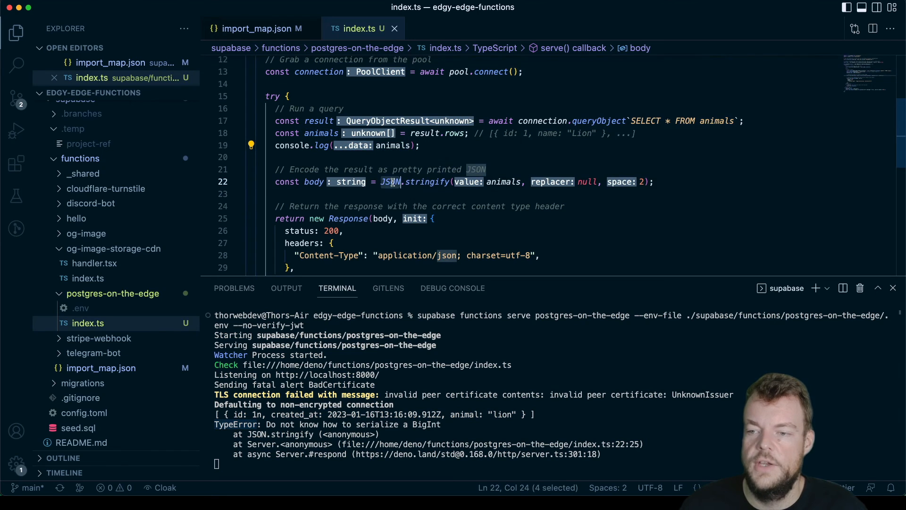
pyautogui.doubleClick(427, 182)
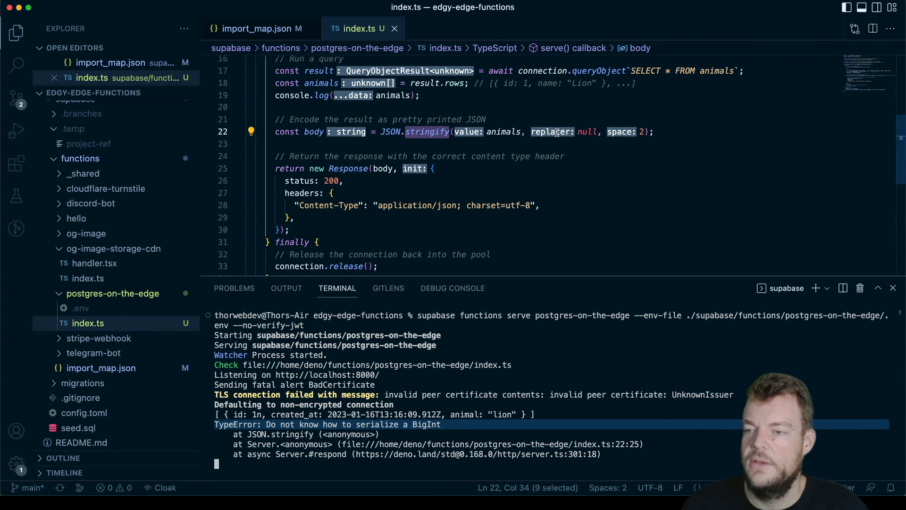
pyautogui.moveTo(424, 132)
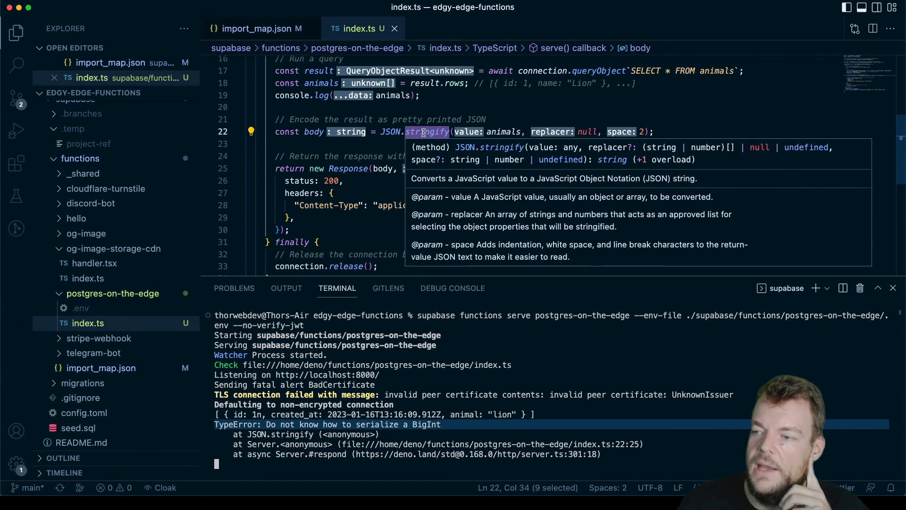
pyautogui.moveTo(585, 128)
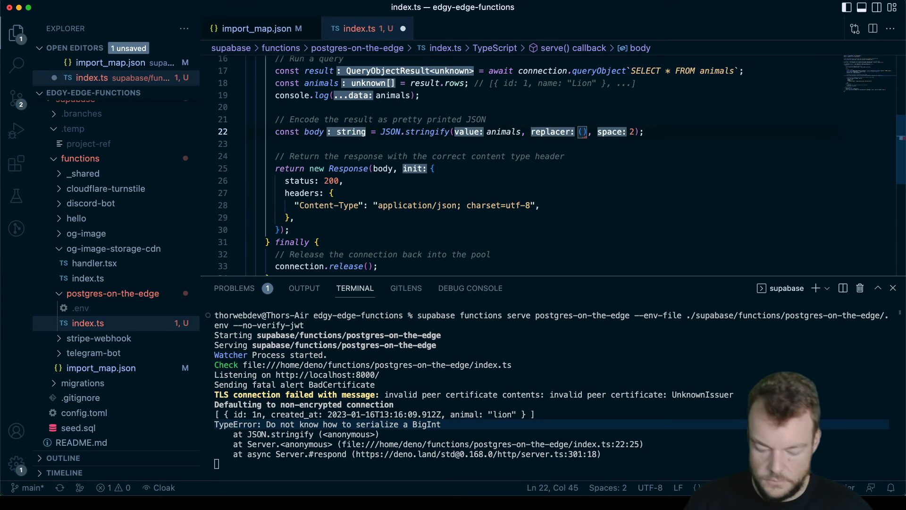
# Step: Write the replacer (key, value): any => (typeof value === 'BigInt' ? value.toString() : value) in JSON.stringify
pyautogui.write('key, value')
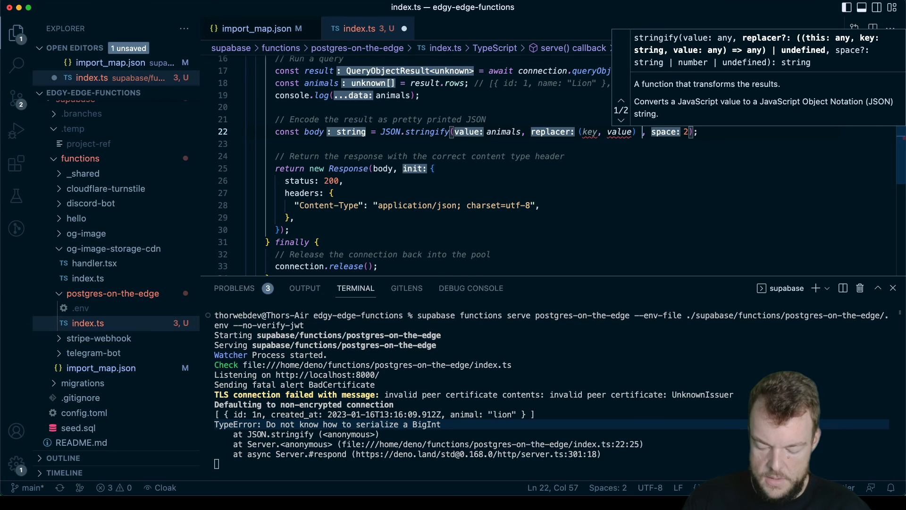
pyautogui.write('=>')
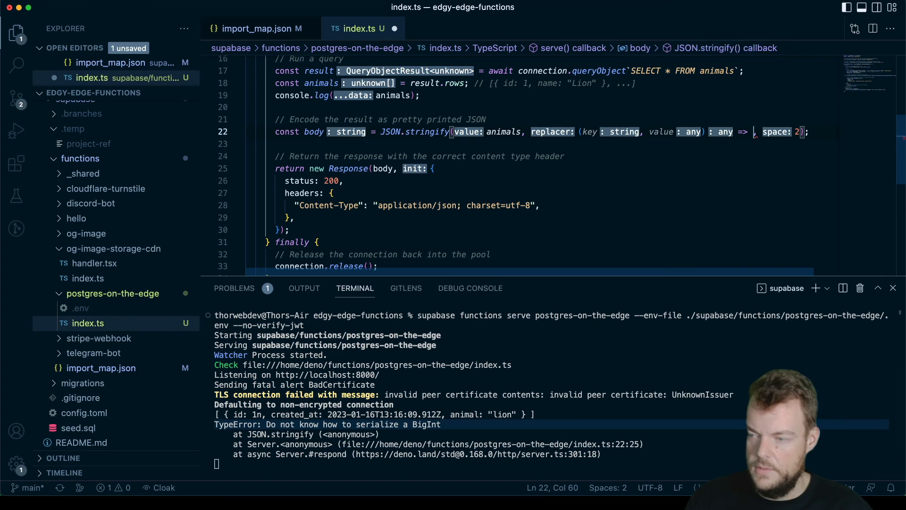
pyautogui.write("typeof value === '")
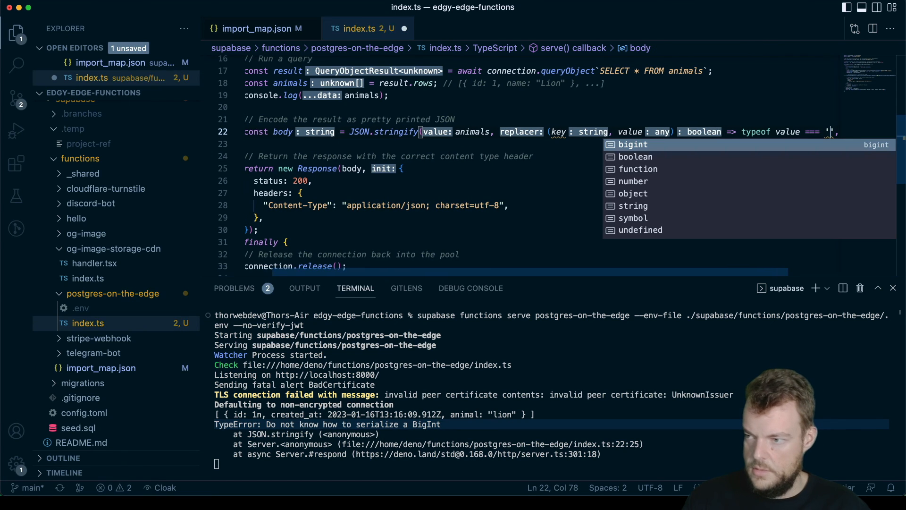
pyautogui.write('Big')
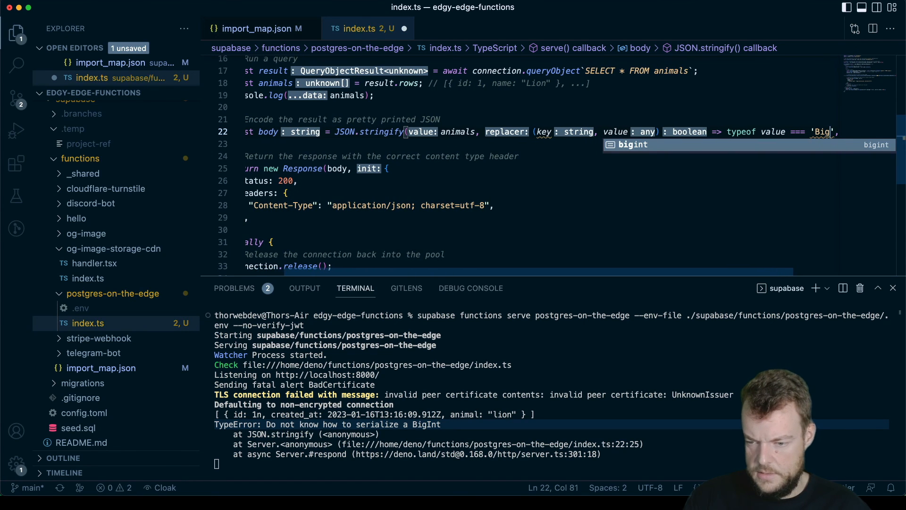
pyautogui.write('Int')
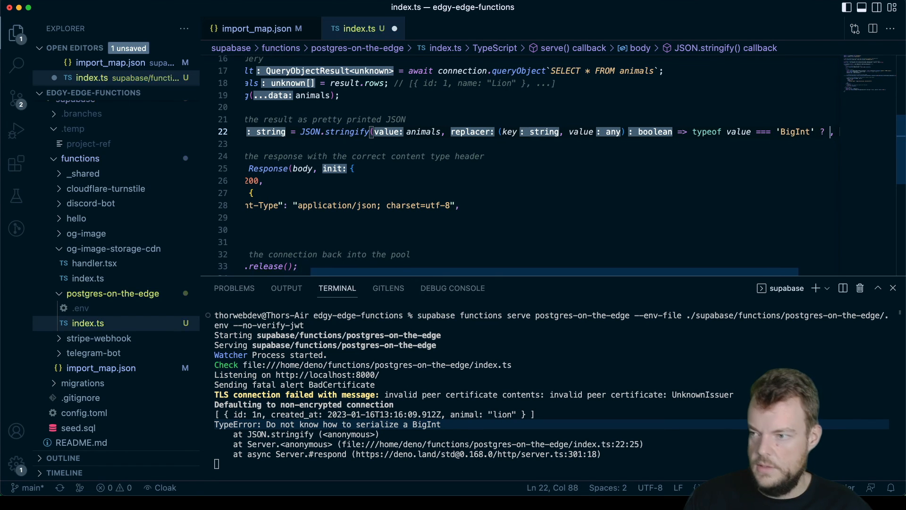
pyautogui.write('any')
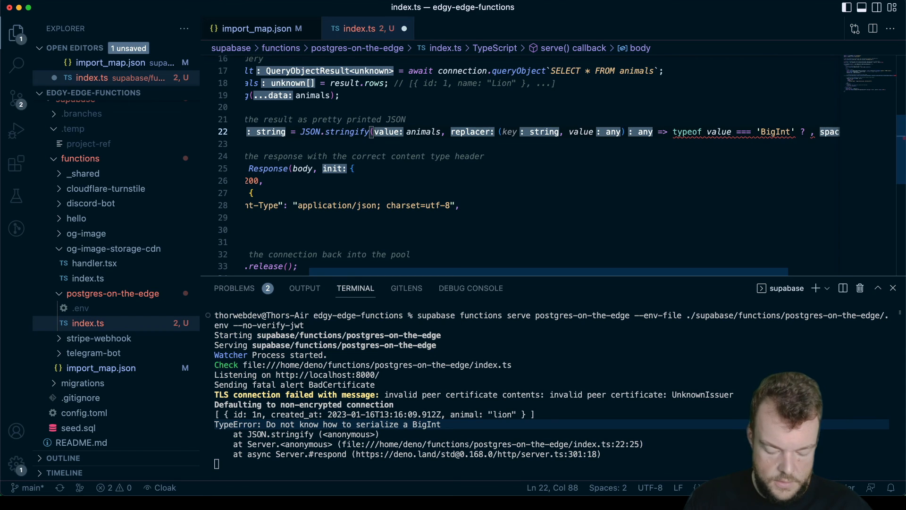
pyautogui.write('value.toString() : value)')
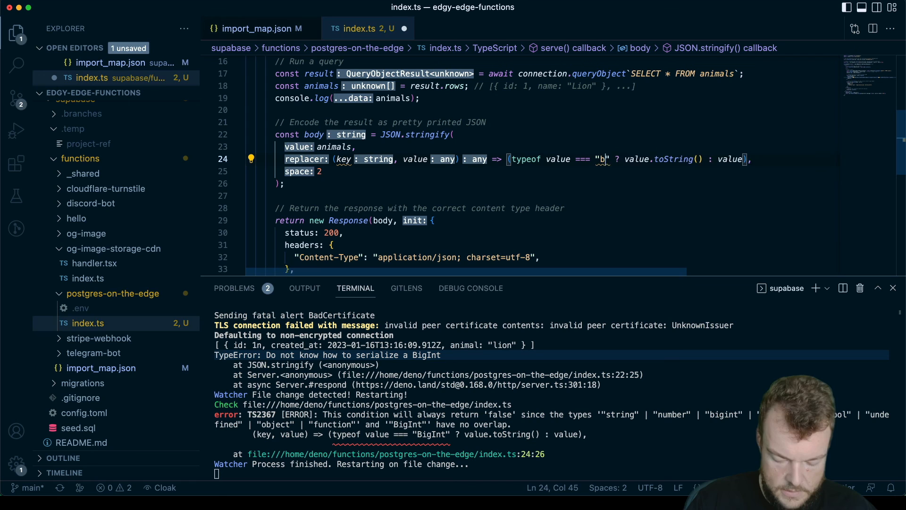
pyautogui.write('igint')
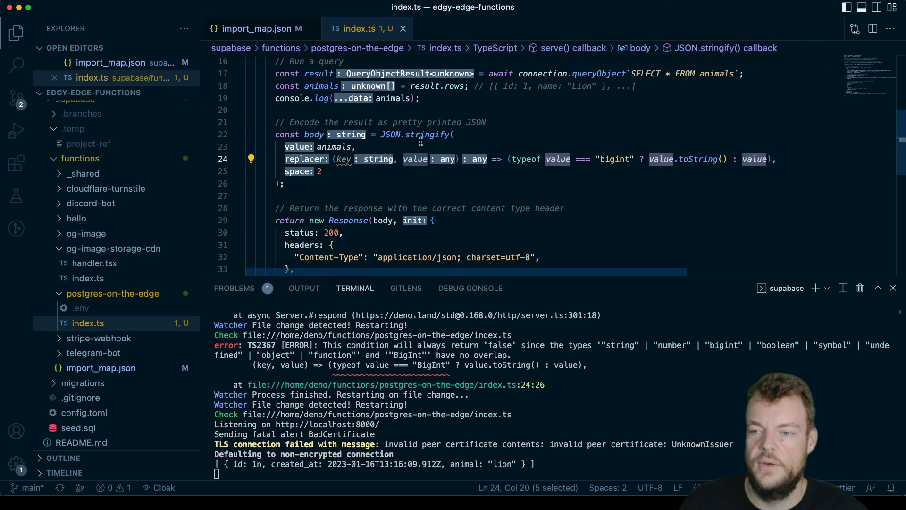
# Step: Highlight the JSON.stringify call while explaining the lowercase 'bigint' typeof fix
pyautogui.doubleClick(426, 134)
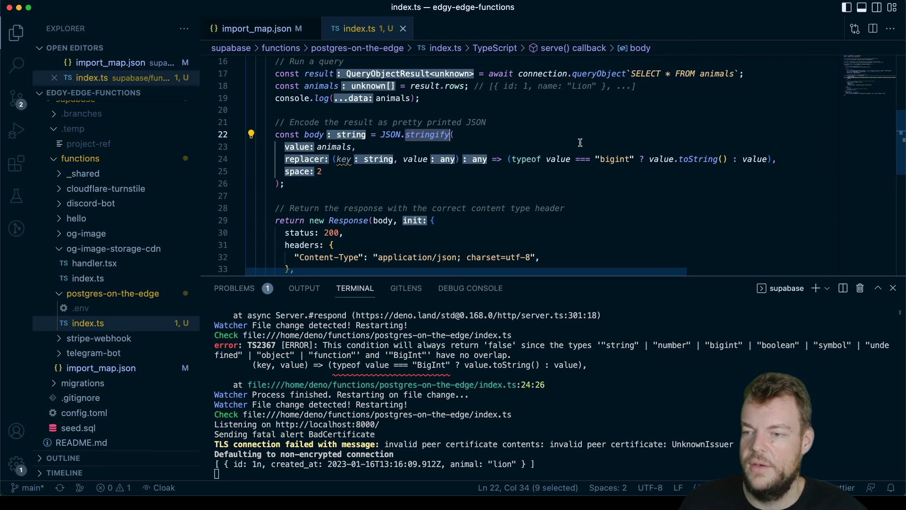
pyautogui.moveTo(356, 164)
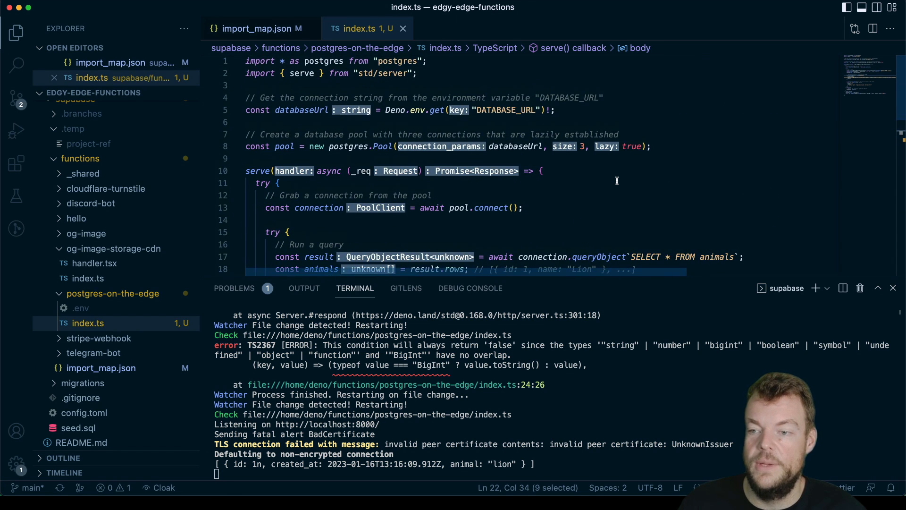
pyautogui.moveTo(532, 129)
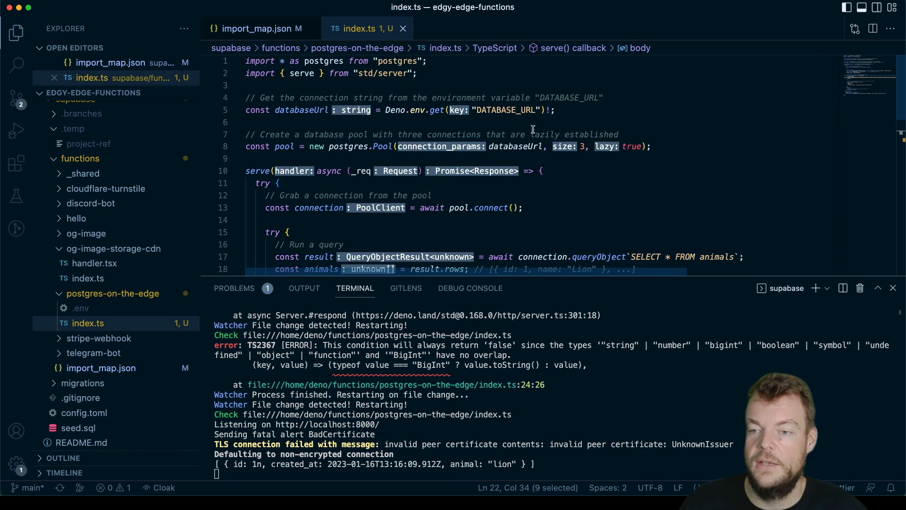
pyautogui.moveTo(437, 112)
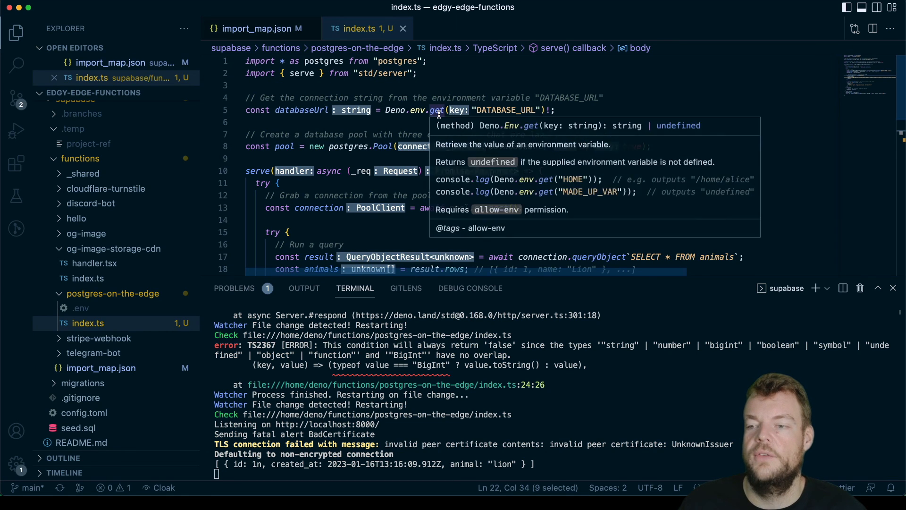
pyautogui.moveTo(502, 86)
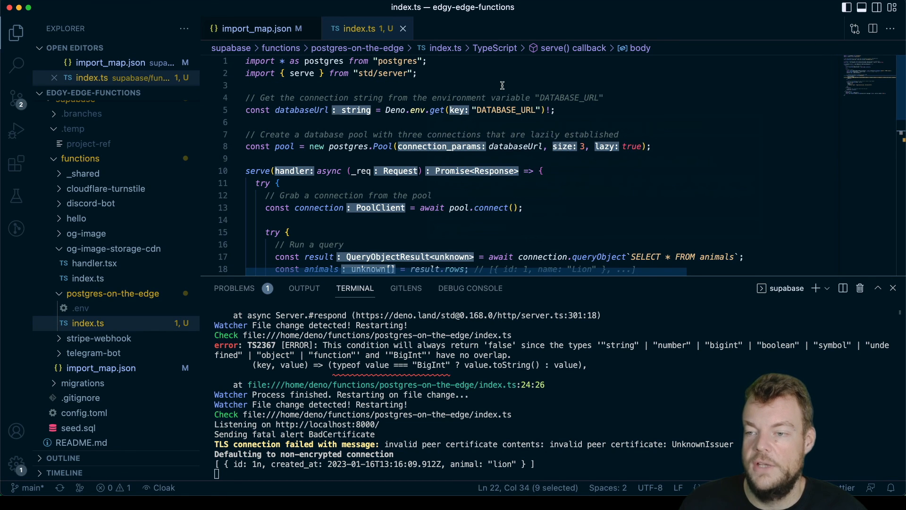